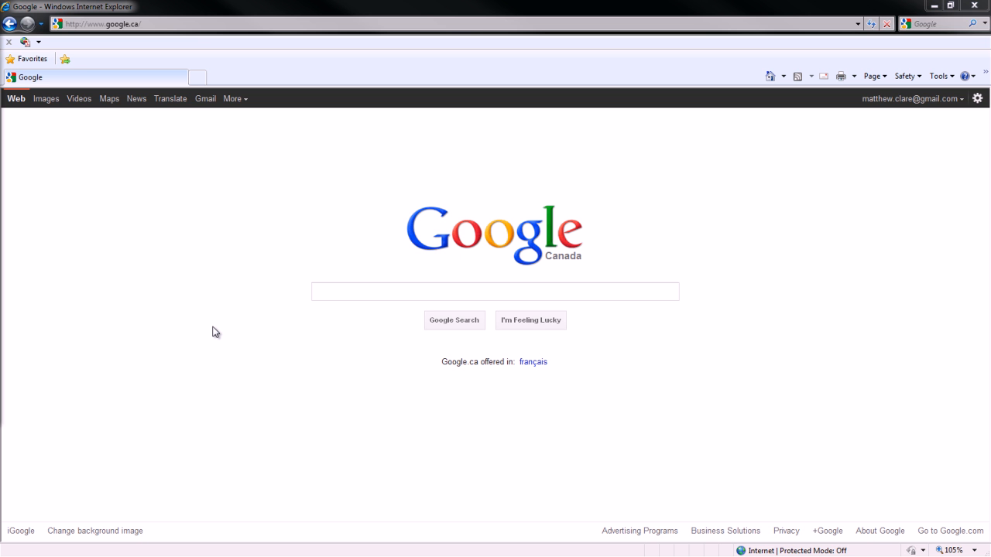
Step: Load the prairiefyre IVR Routing Port Sizing Wizard URL in Internet Explorer
type("http://www.prairiefyre.com/IVRPortSizer/IVRRoutingPortSizingWizard.html")
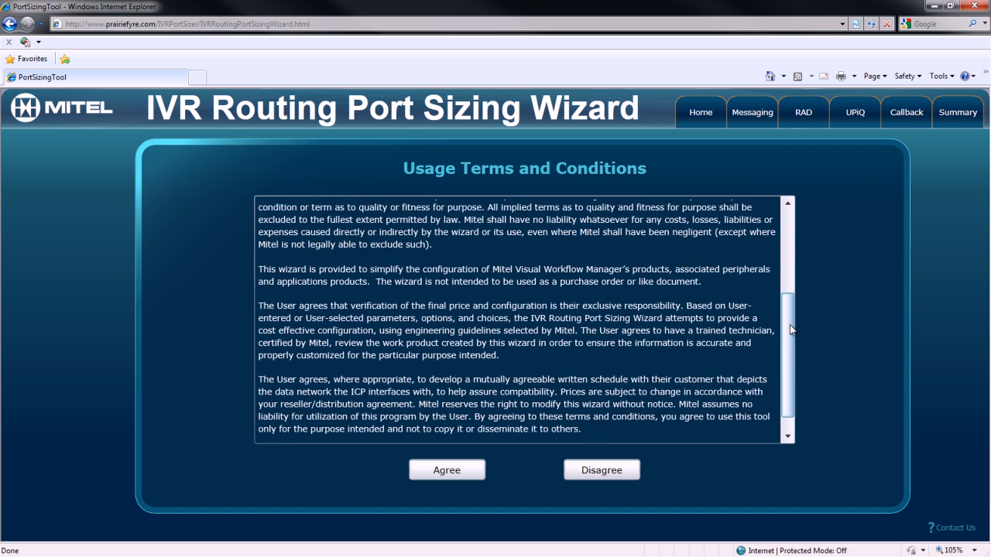
Step: Agree to the usage terms and reach the welcome page, step 1 of 15
scroll("down", 3)
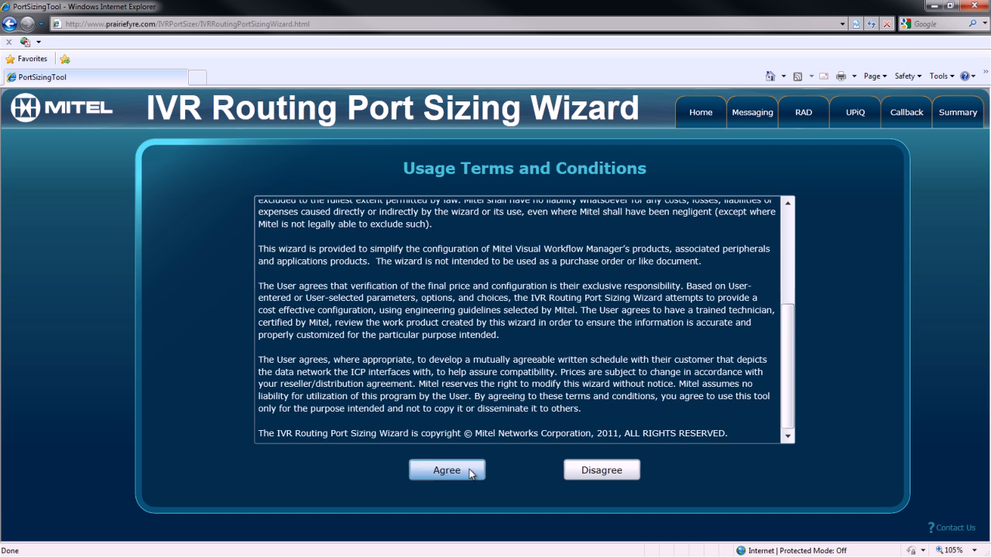
left_click(446, 471)
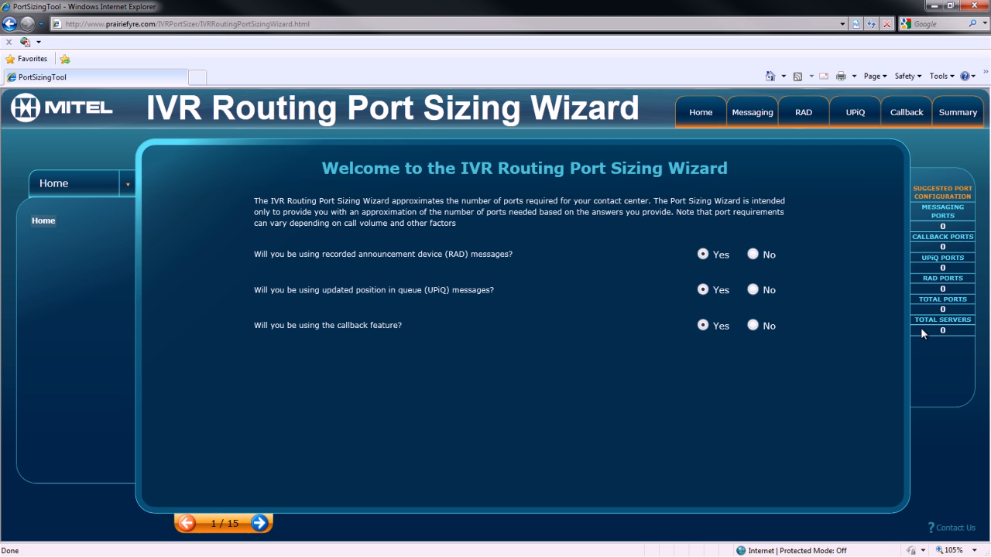
mouse_move(827, 359)
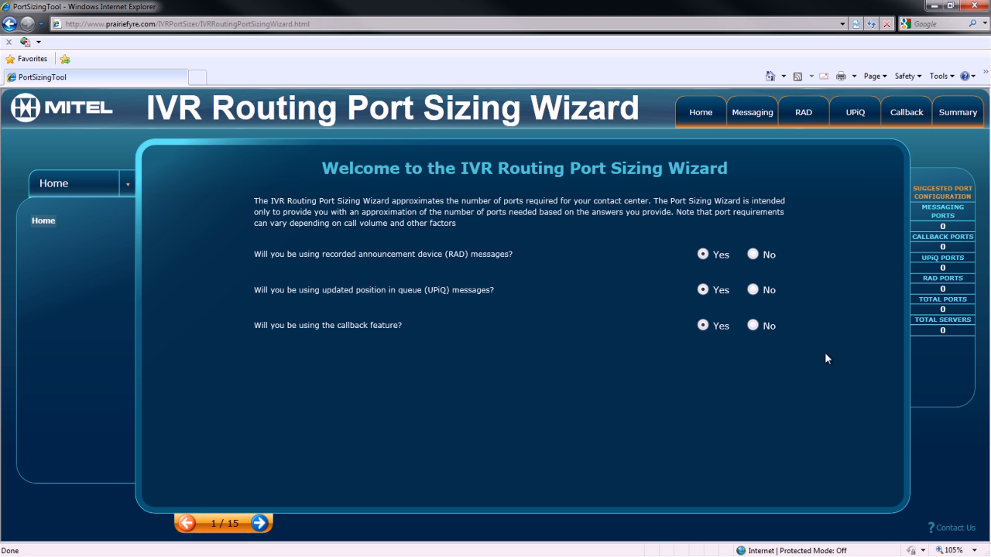
mouse_move(734, 392)
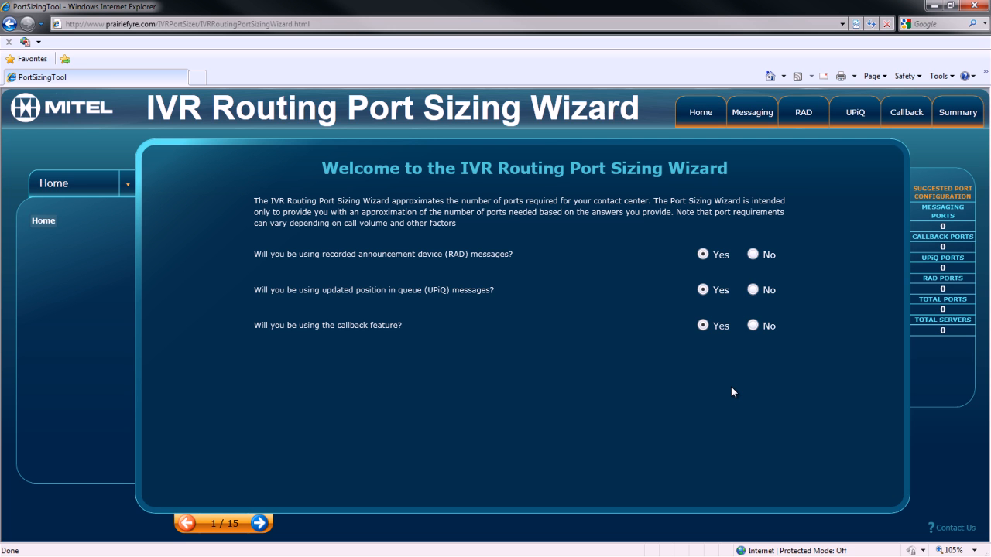
mouse_move(734, 324)
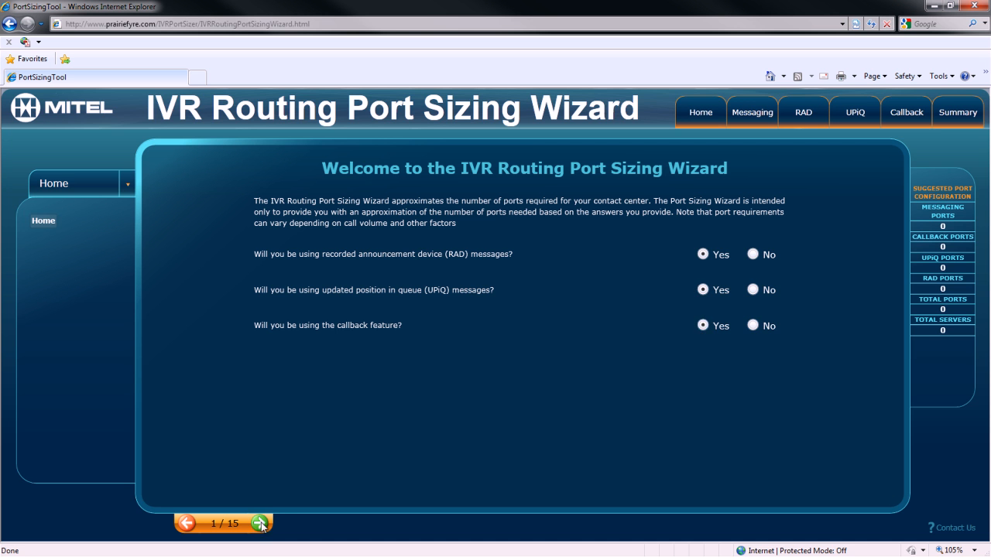
Step: Enter 3 menus and 3 for the Interactive Menu answers
left_click(260, 523)
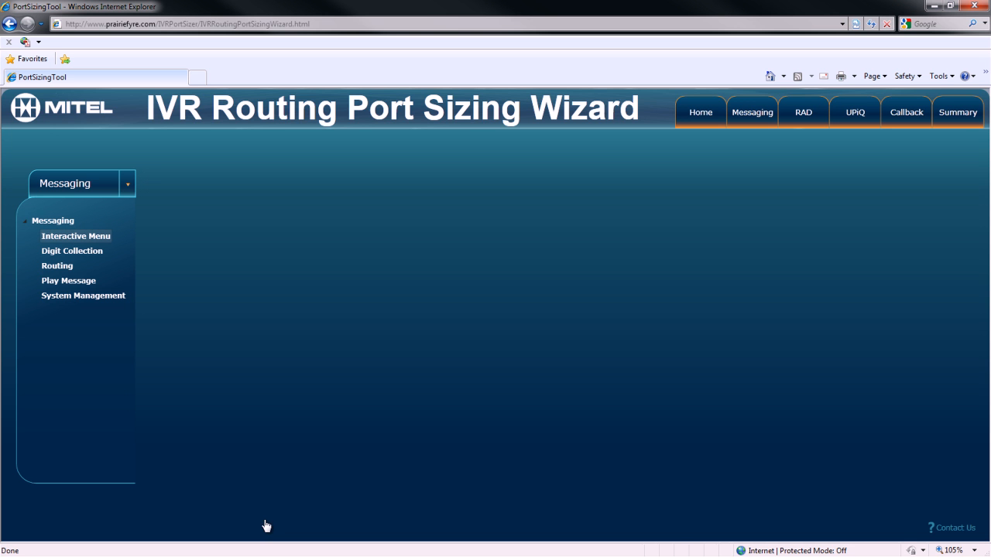
left_click(76, 235)
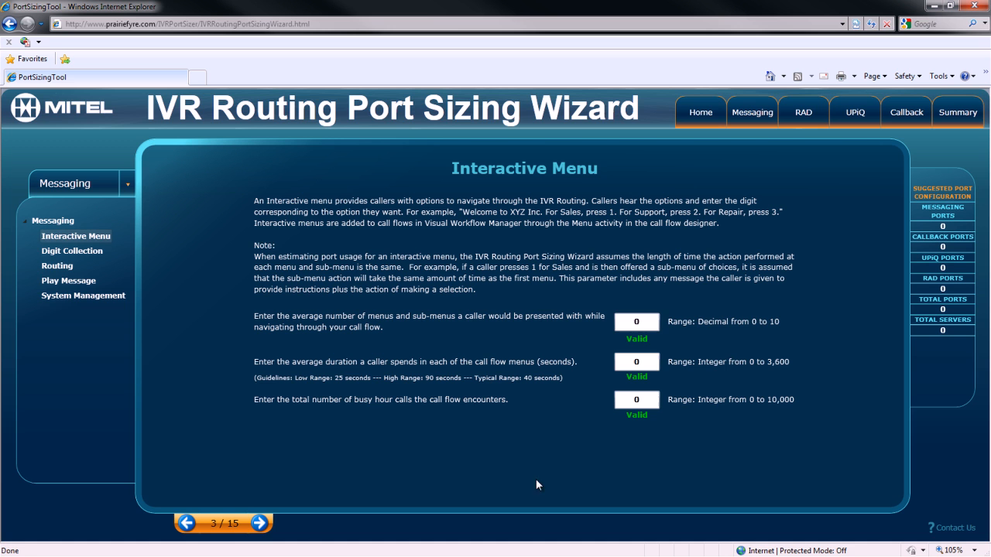
type("3")
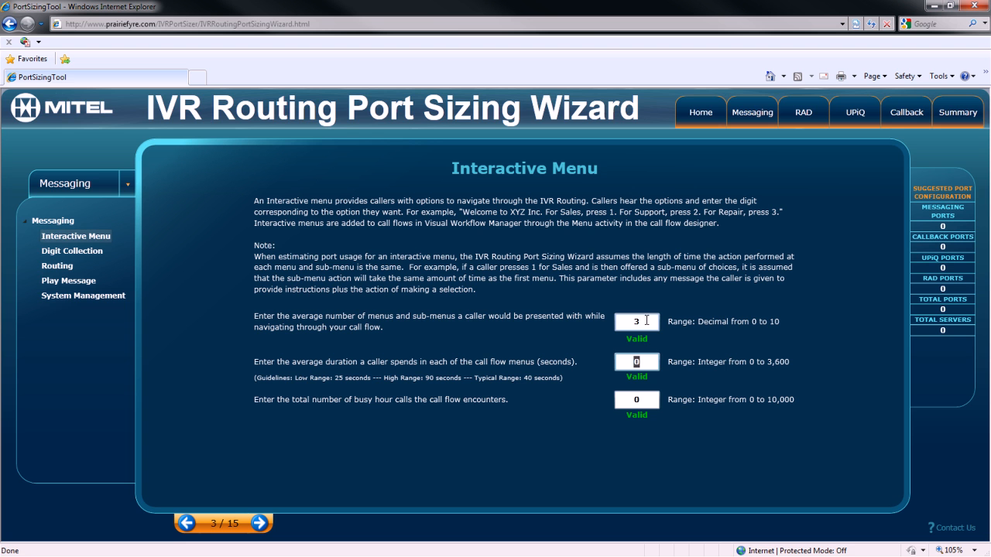
type("3")
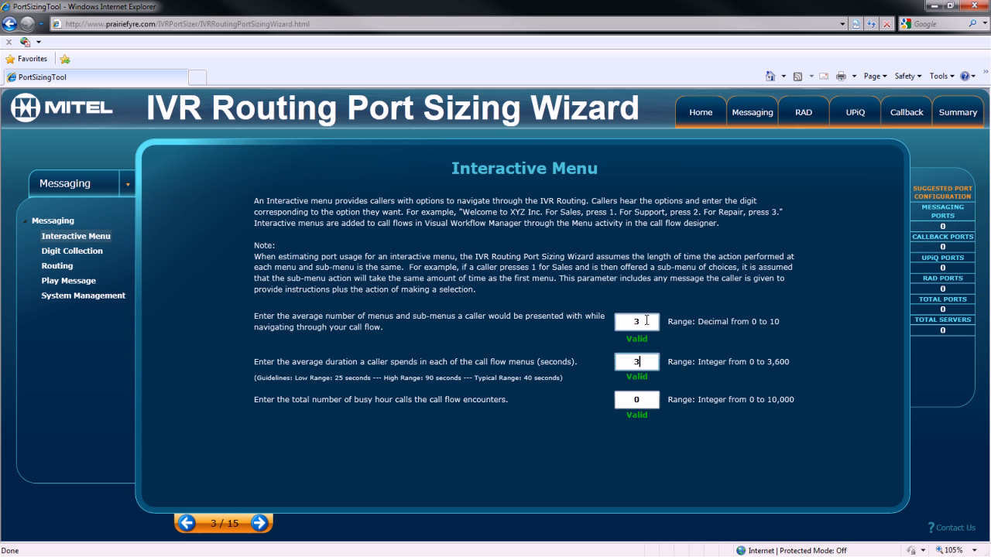
Step: Enter 20 seconds and 500 calls for Digit Collection and continue to Routing
left_click(258, 523)
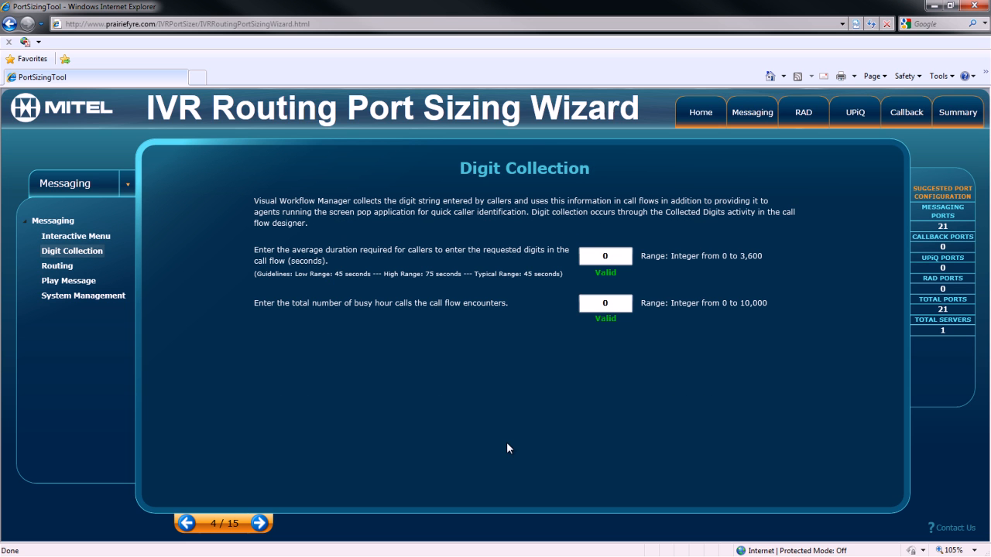
left_click(606, 256)
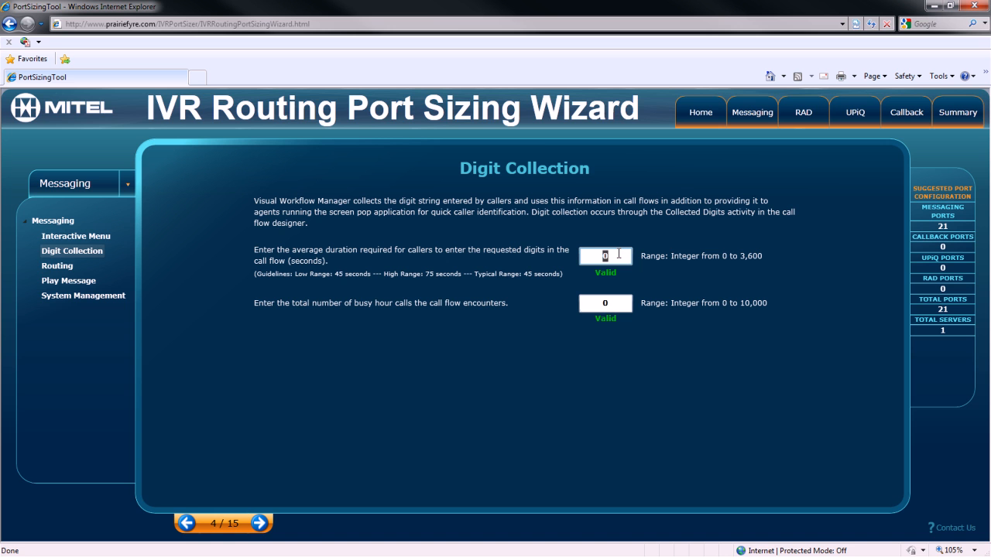
type("2")
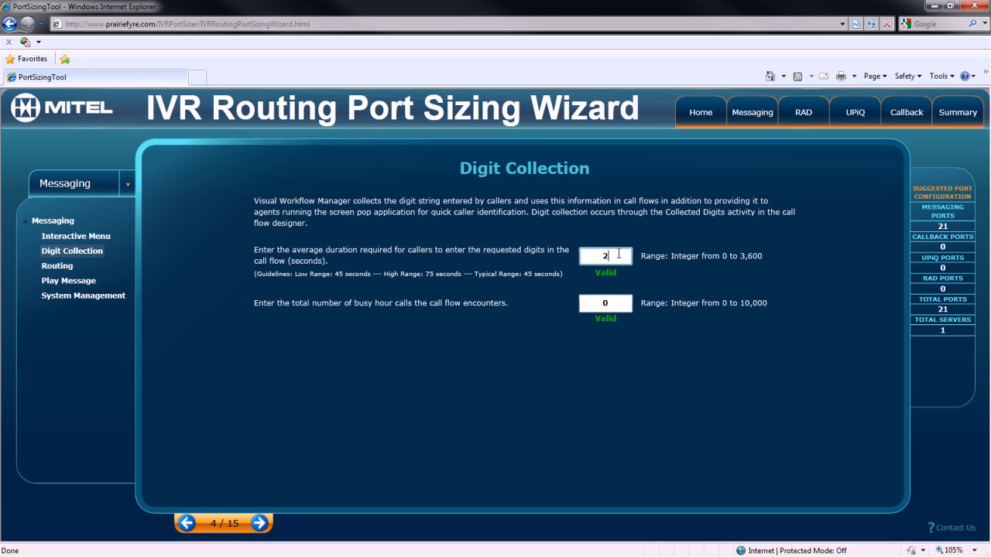
type("0")
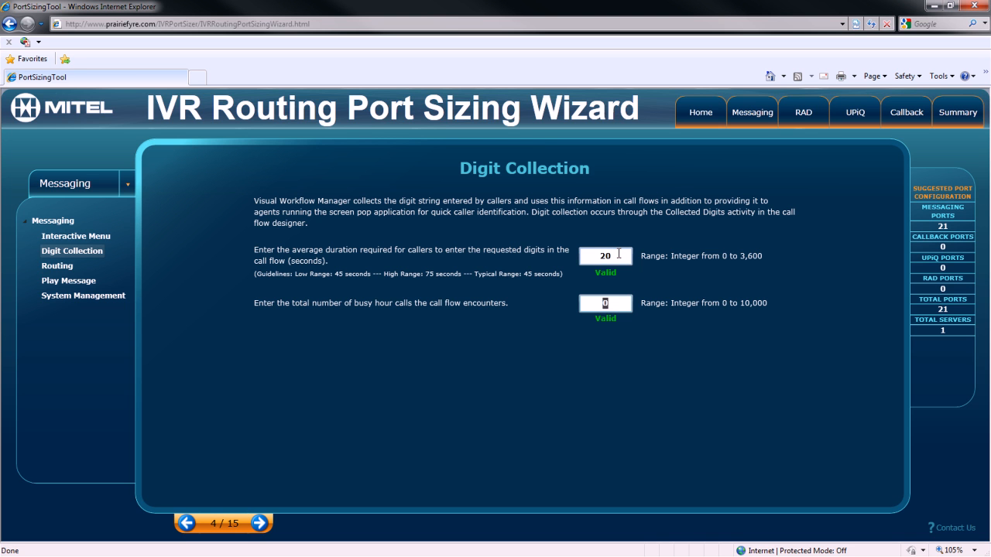
type("500")
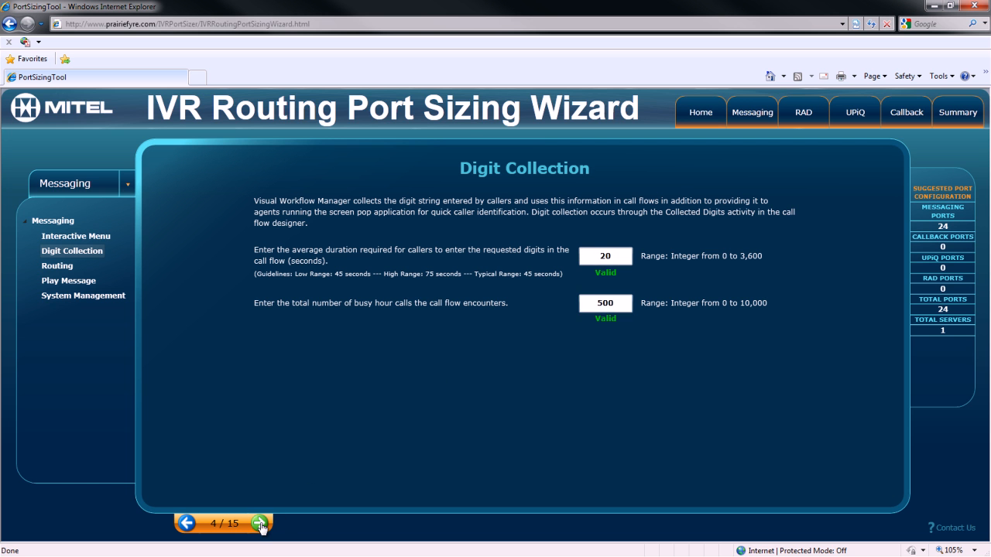
left_click(259, 523)
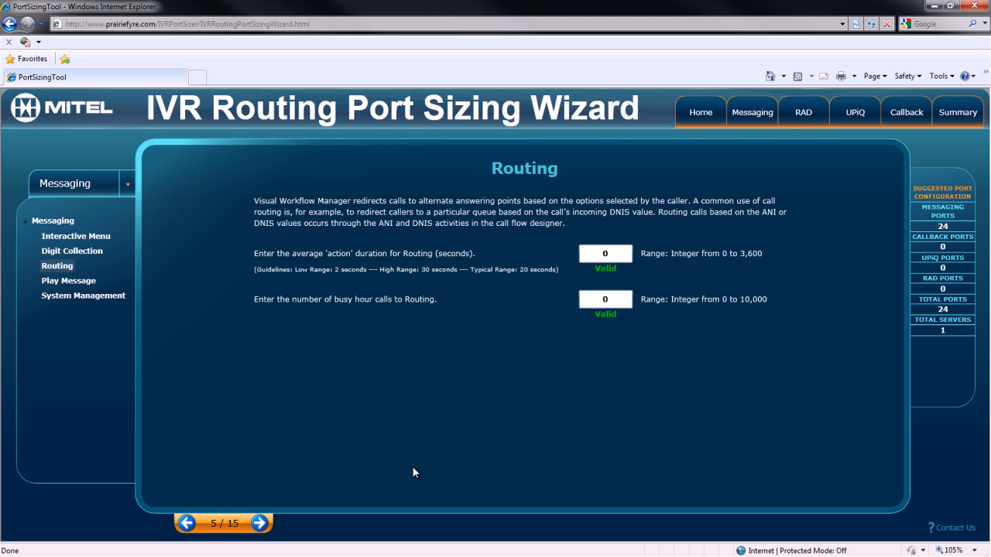
Step: Enter a 10-second Routing duration with 500 calls and continue to Play Message
left_click(604, 254)
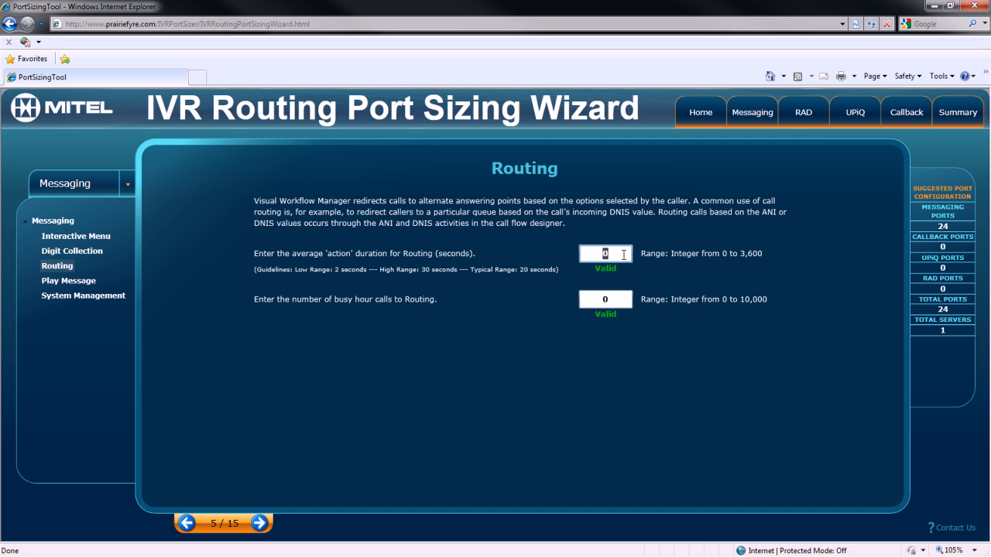
type("10")
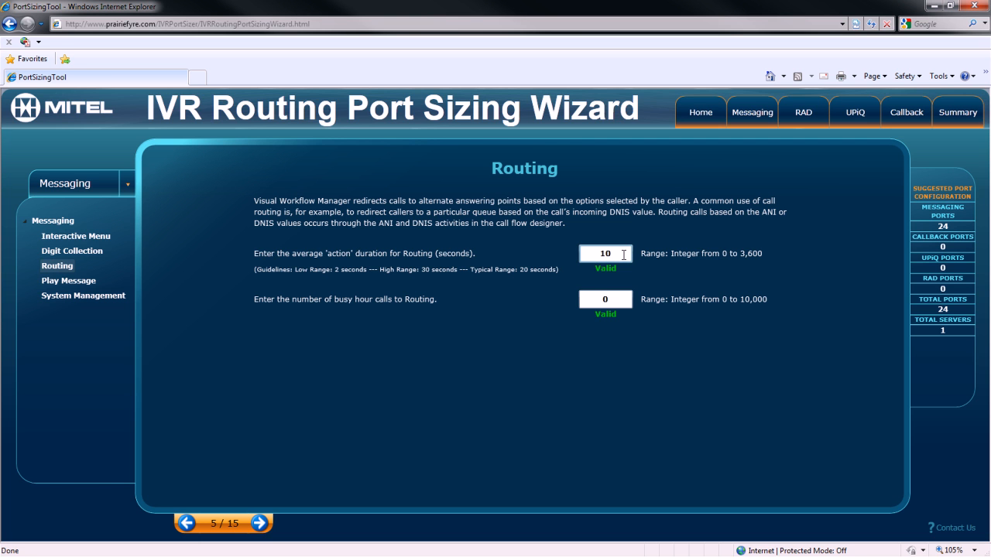
type("500")
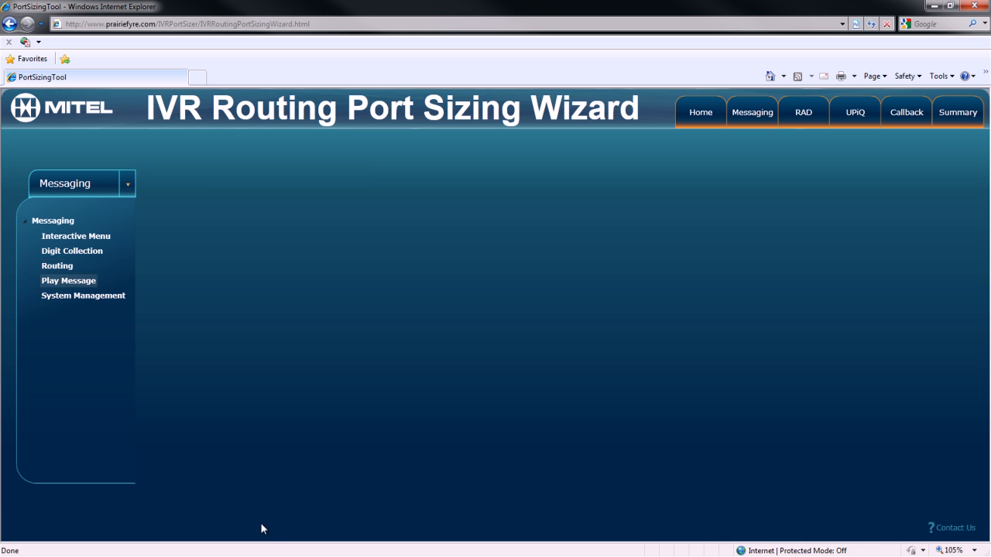
left_click(68, 280)
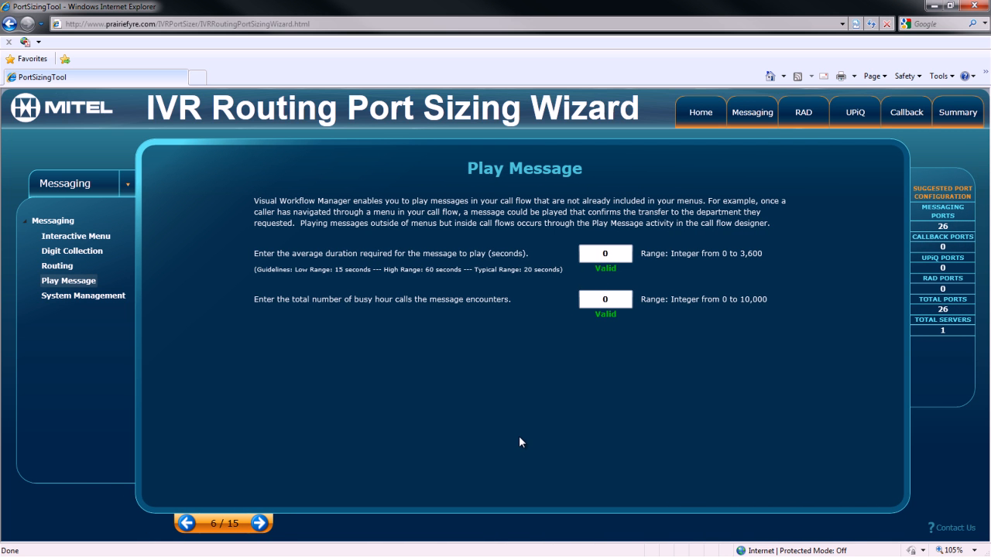
Step: Enter a 25-second Play Message duration with 500 calls and continue to System Management
left_click(604, 254)
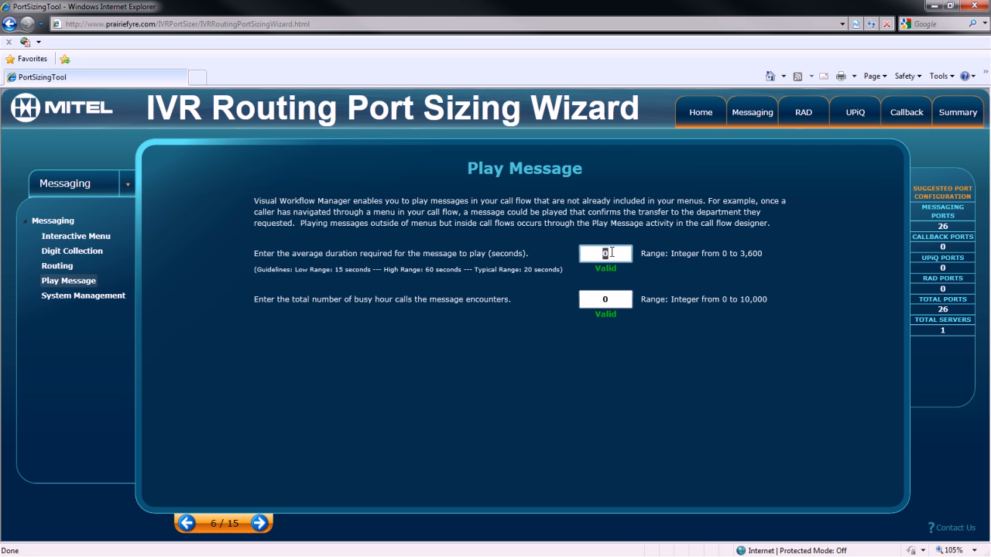
type("2")
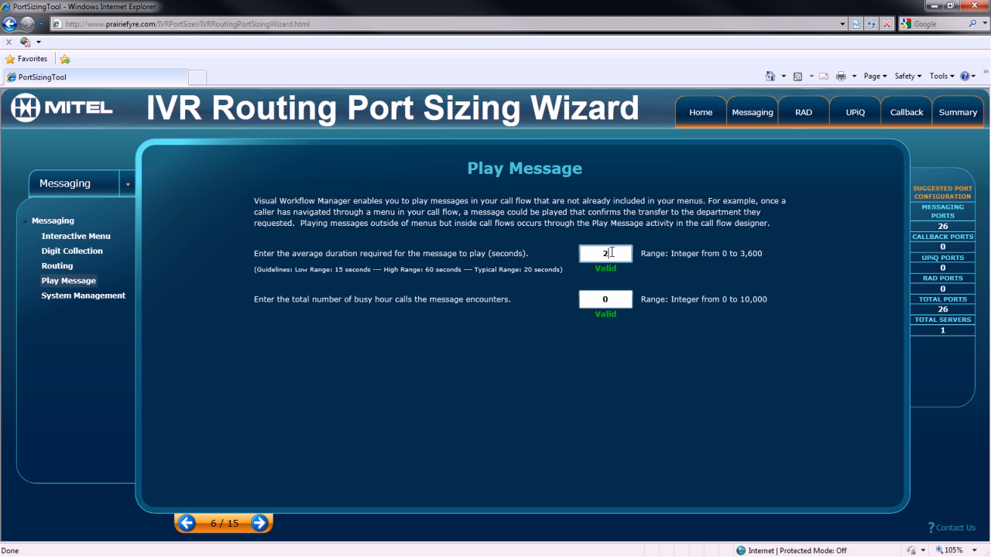
type("5")
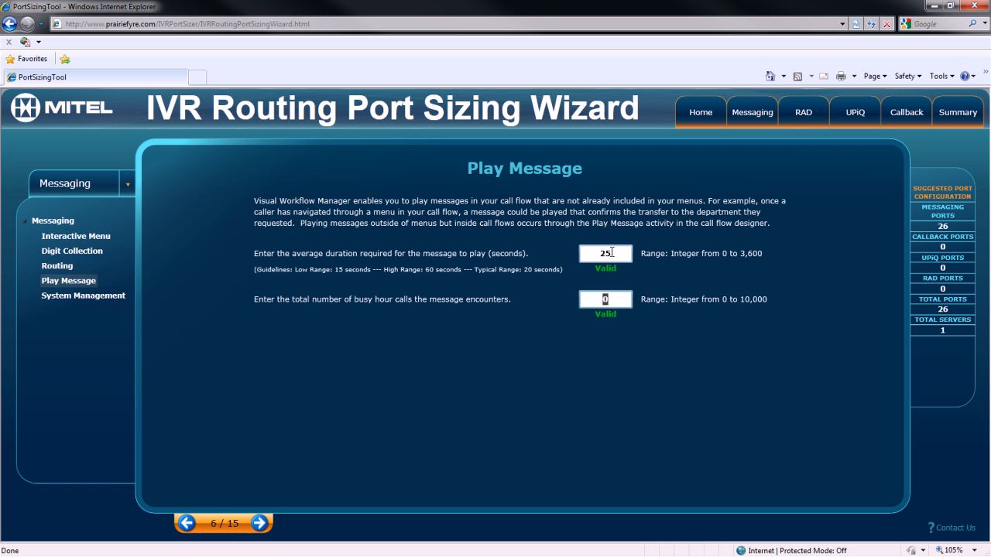
type("500")
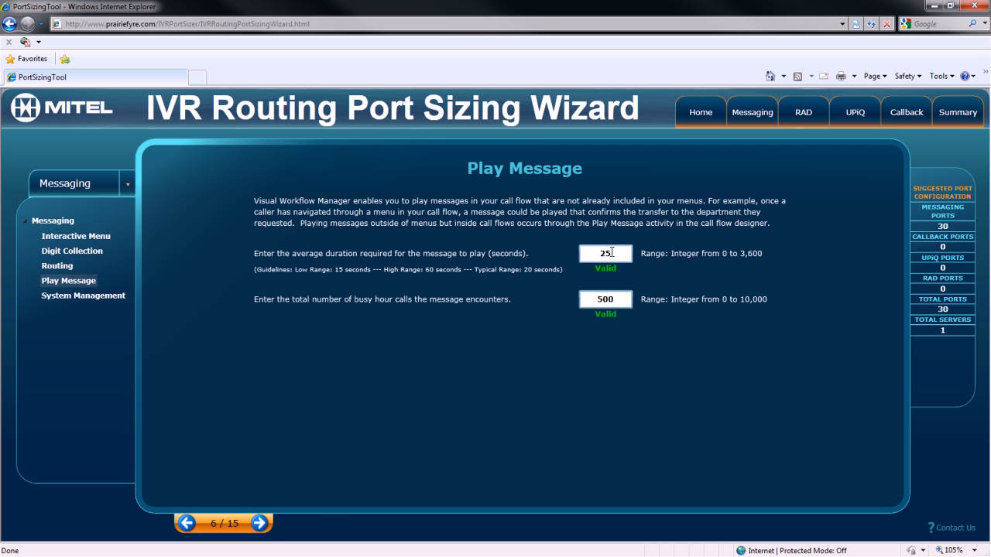
left_click(260, 523)
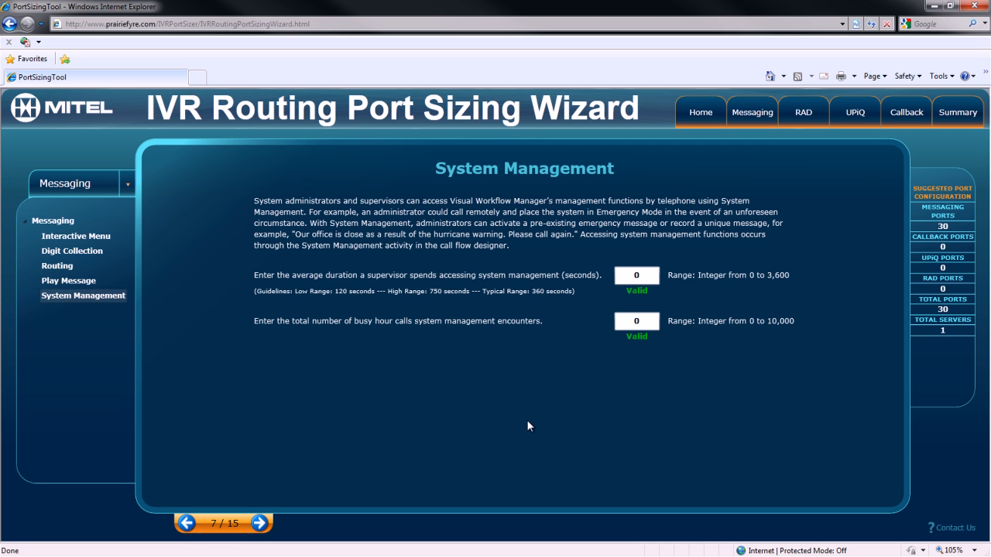
Step: Set System Management to 360 seconds and 500 busy hour calls, then reach the RAD Messages table
left_click(637, 276)
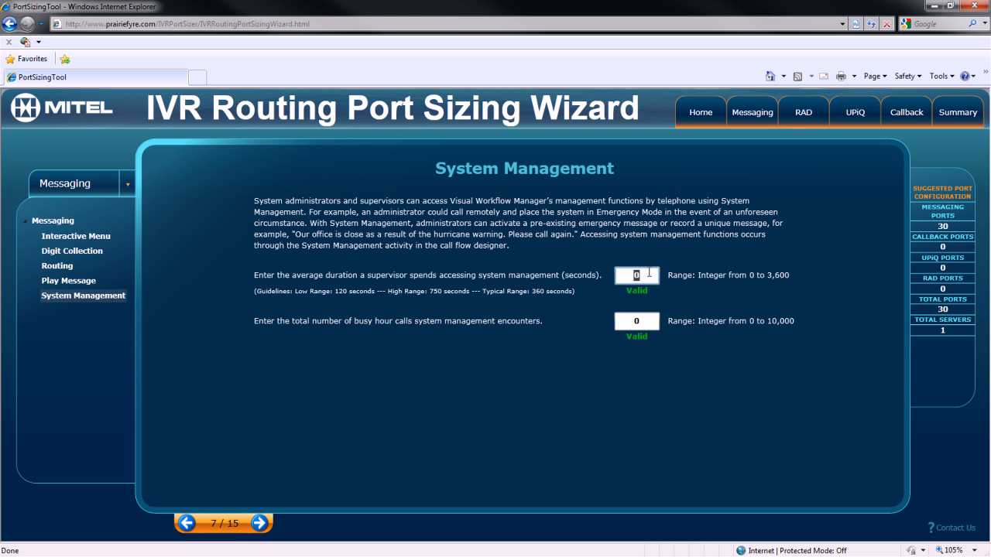
type("360")
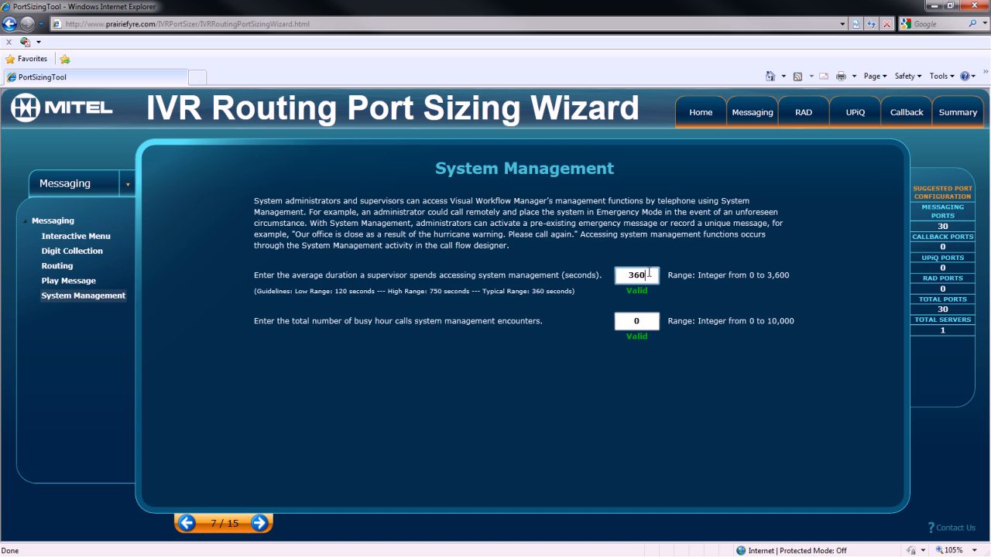
left_click(636, 321)
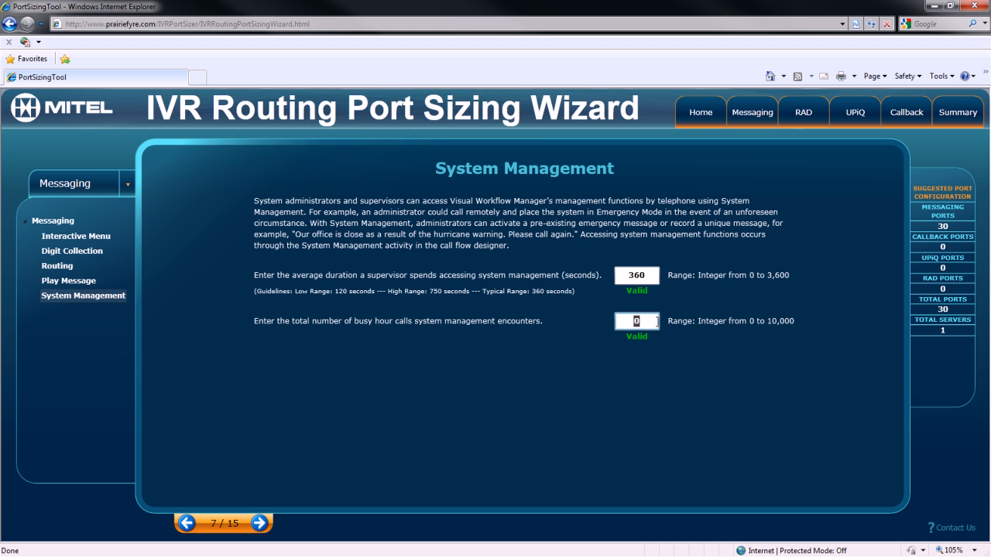
type("500")
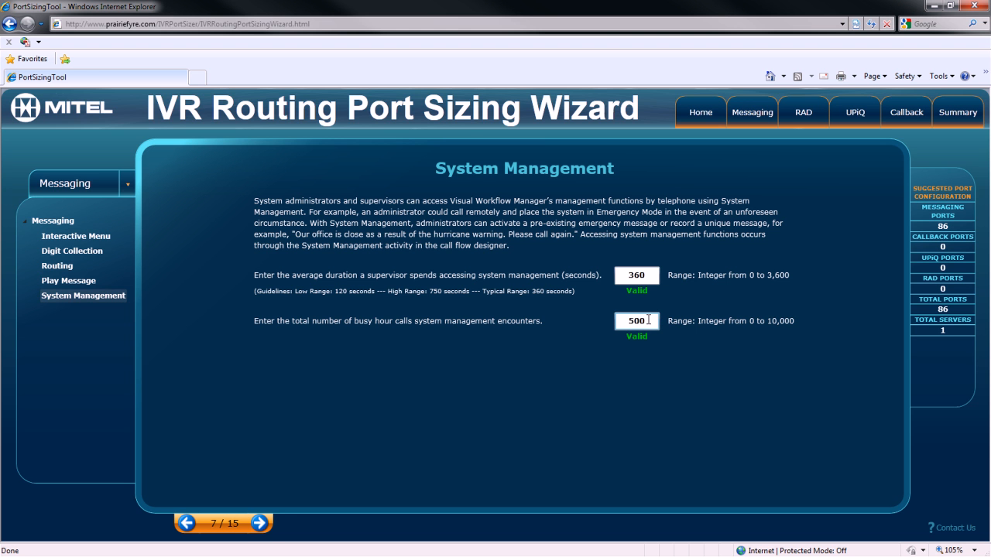
left_click(257, 523)
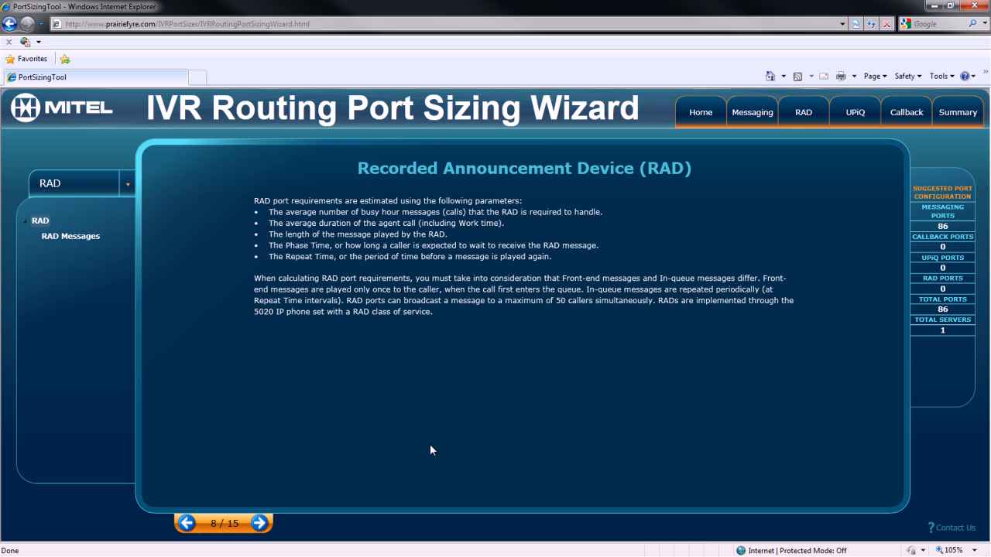
mouse_move(932, 233)
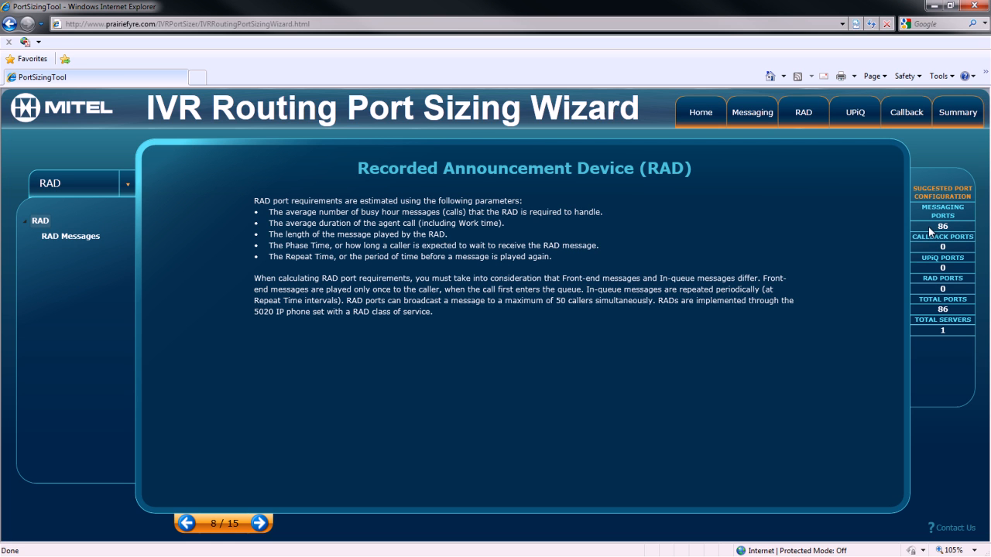
mouse_move(922, 261)
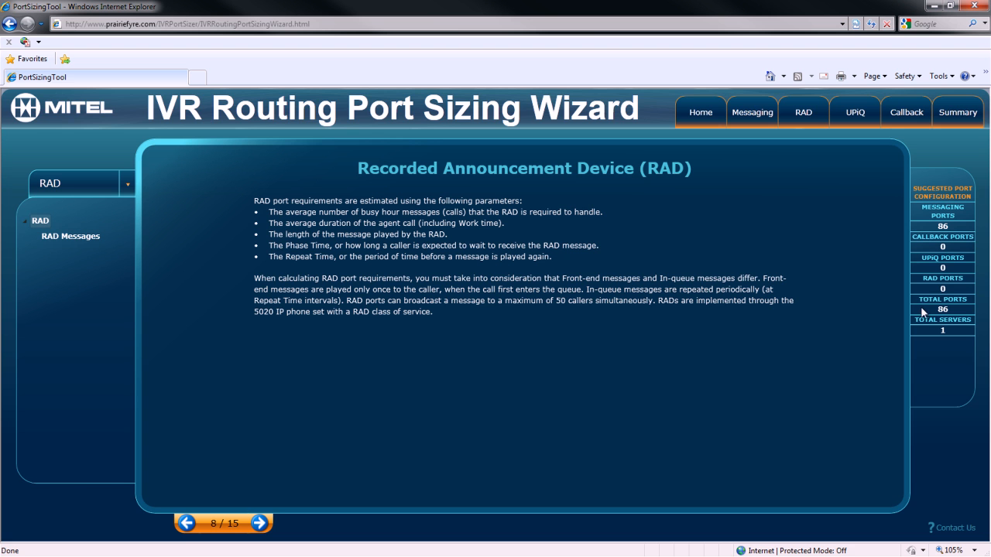
mouse_move(932, 334)
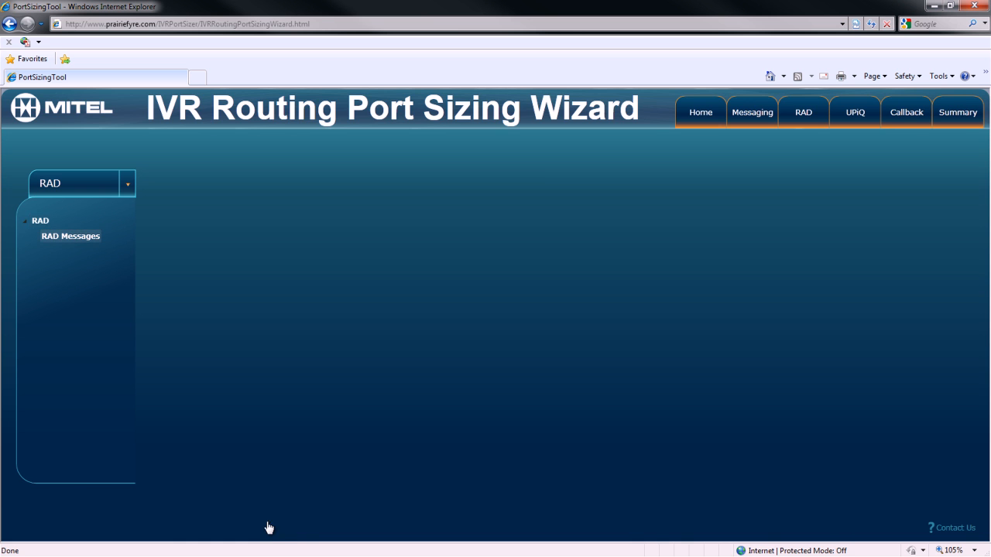
left_click(71, 235)
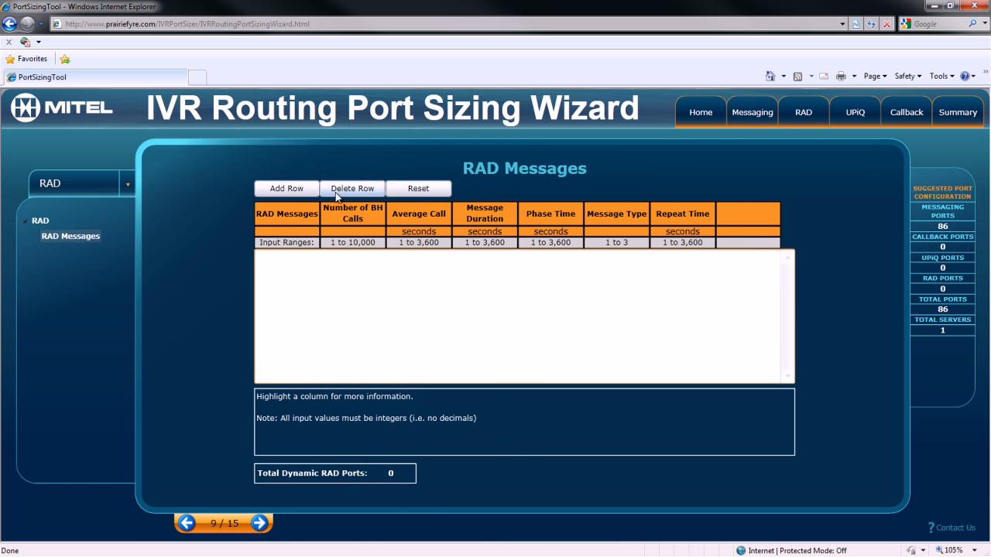
Step: Complete the second RAD message's timings (60, 18) and continue to Updated Position in Queue
left_click(287, 213)
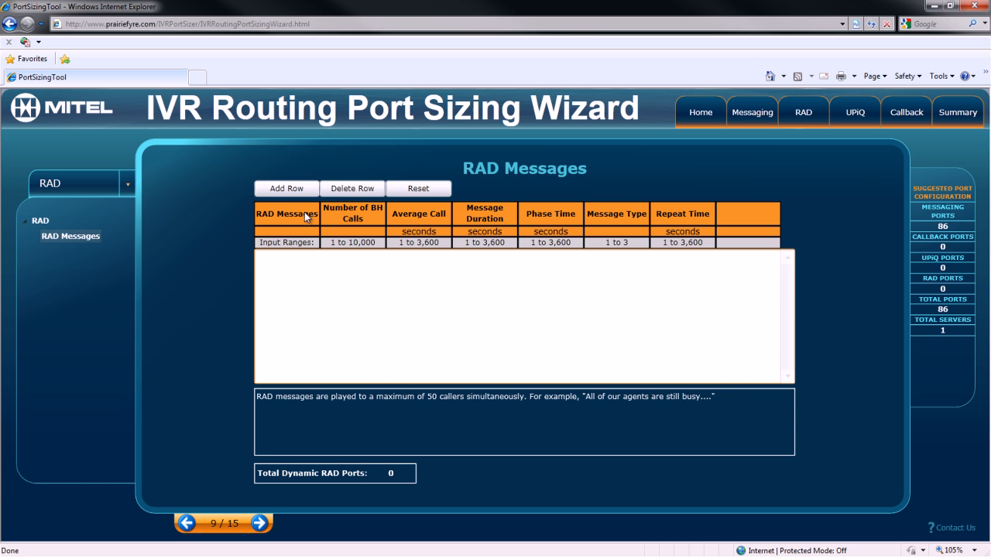
mouse_move(335, 223)
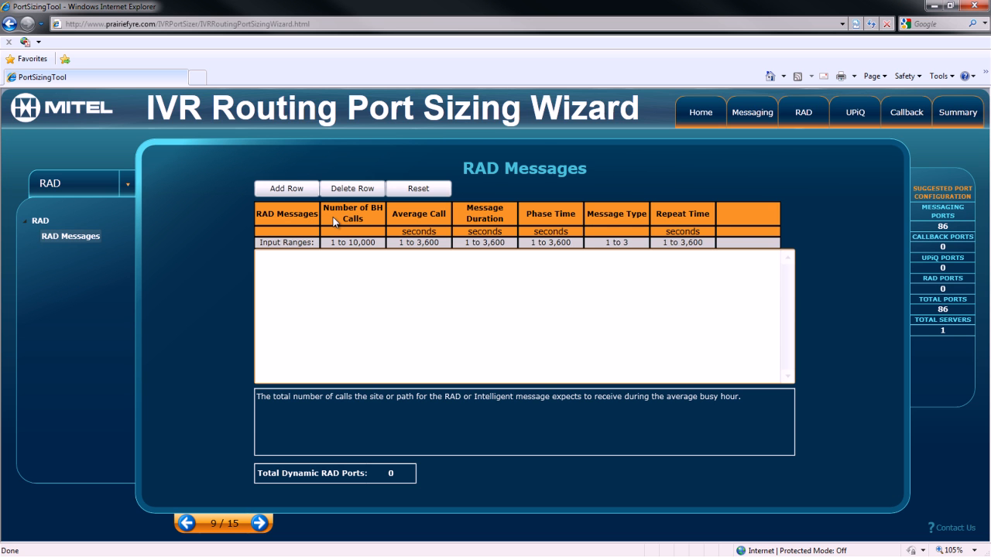
mouse_move(485, 217)
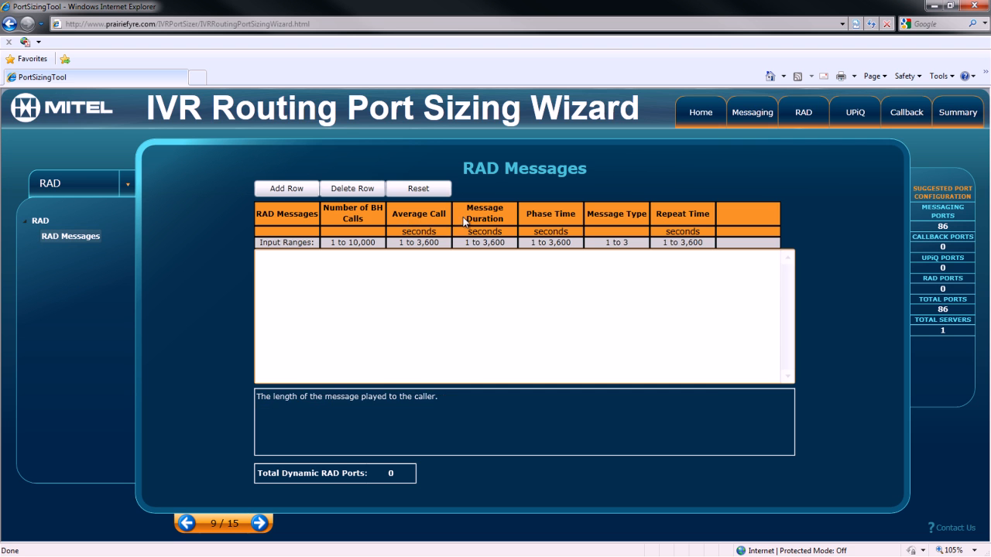
mouse_move(529, 223)
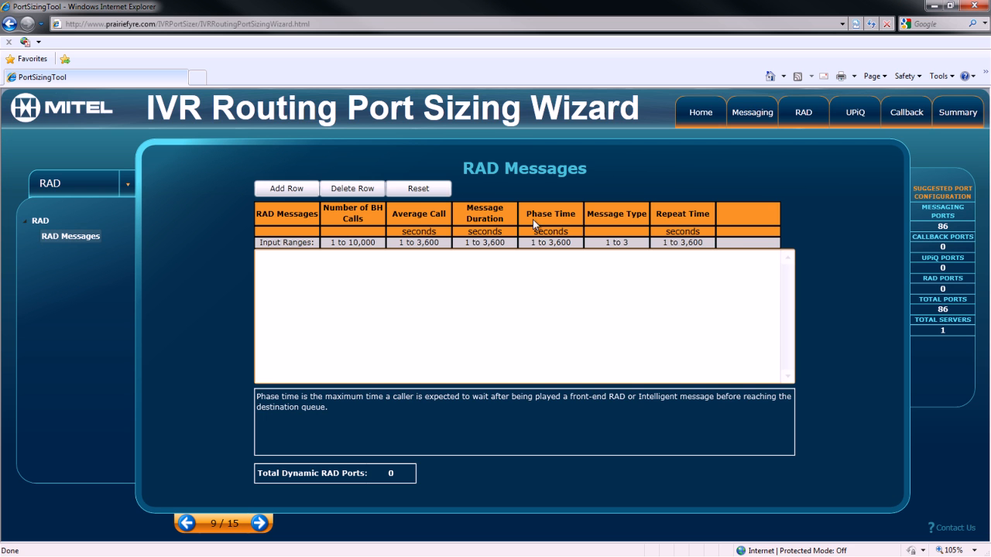
mouse_move(617, 223)
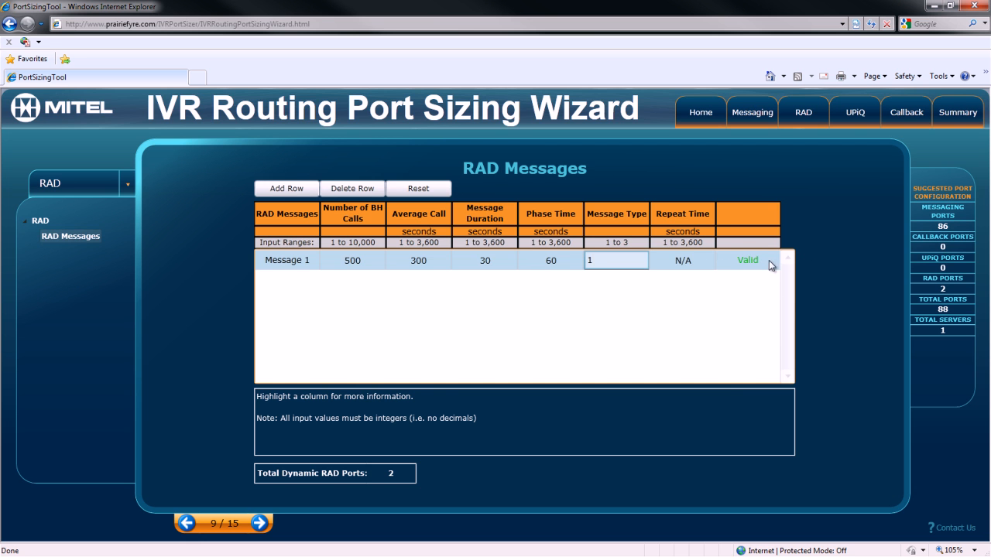
mouse_move(278, 364)
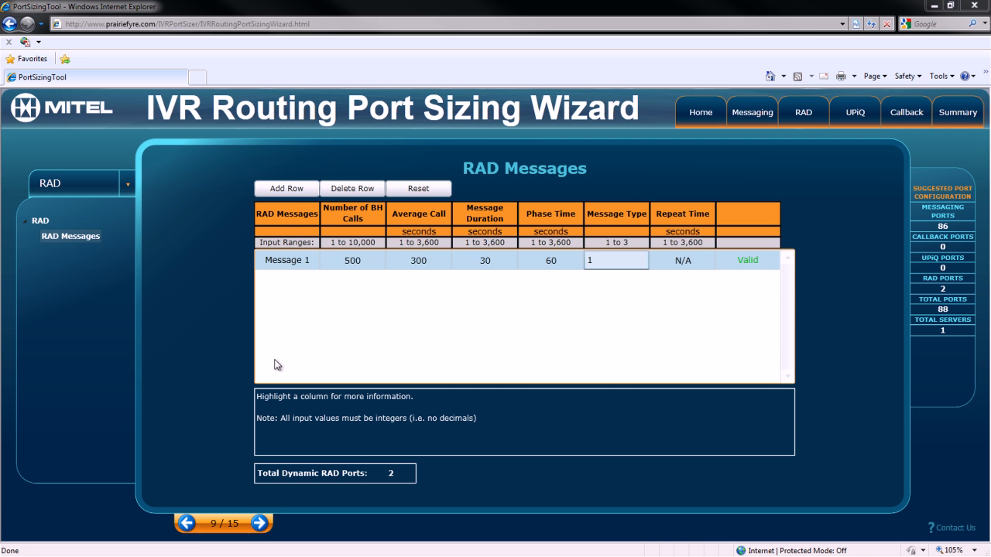
mouse_move(304, 326)
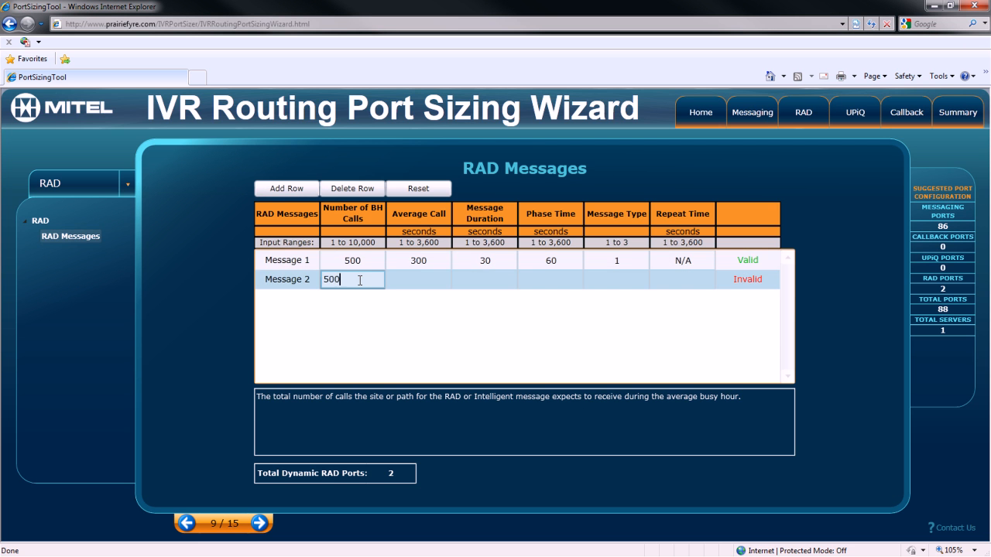
left_click(551, 279)
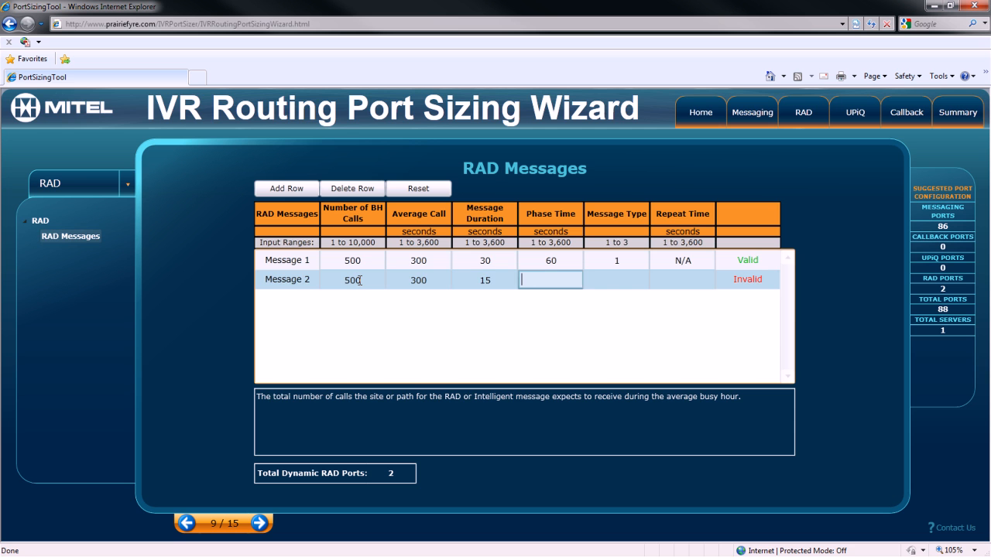
type("60")
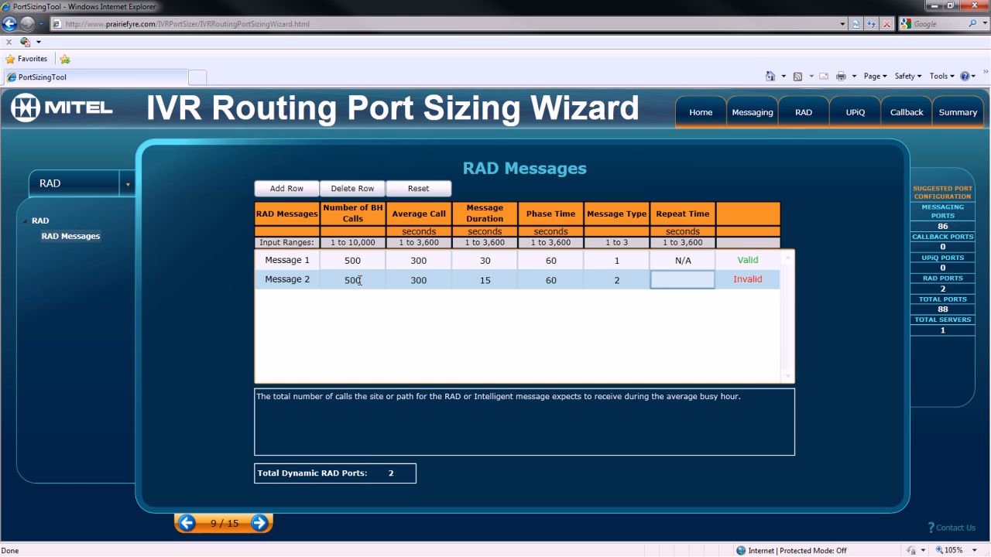
type("180")
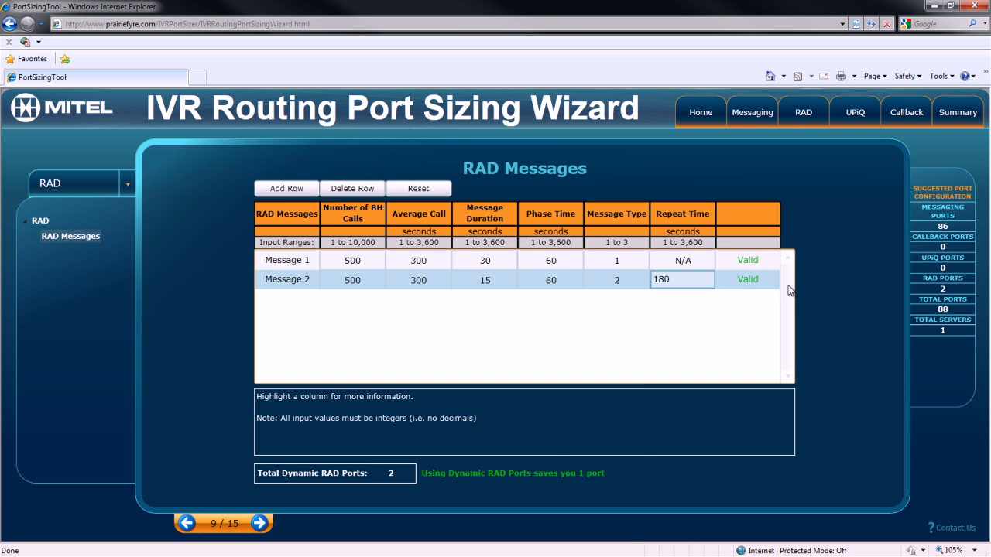
mouse_move(533, 496)
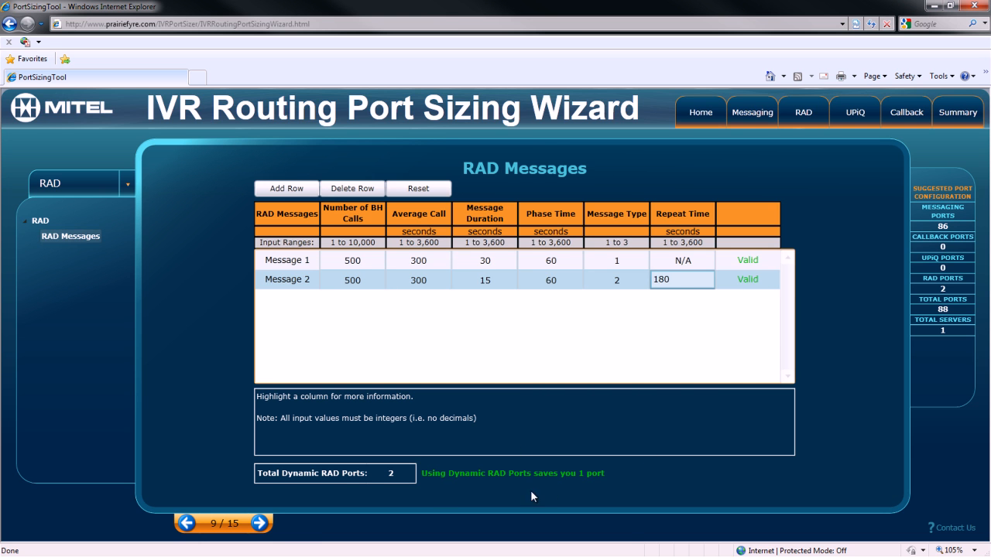
mouse_move(260, 523)
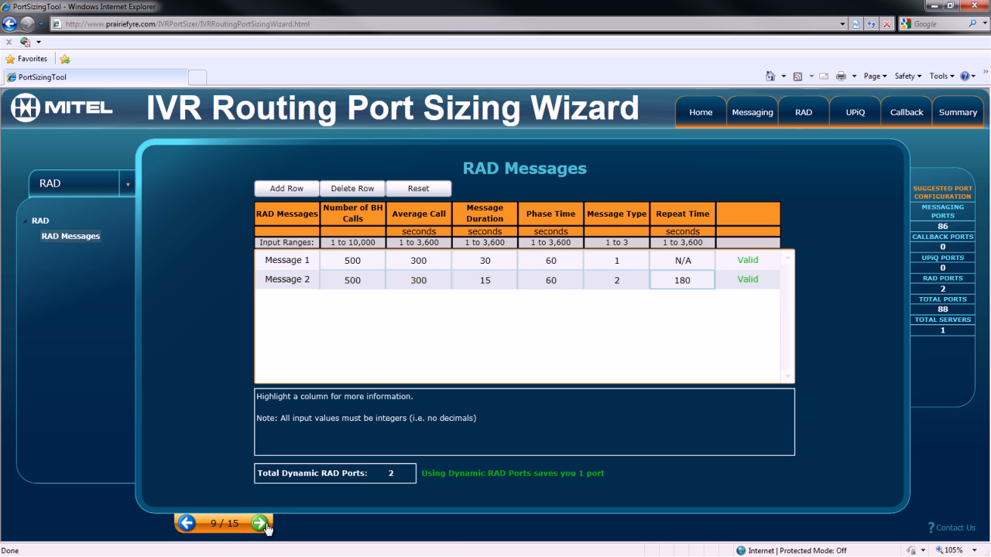
left_click(260, 523)
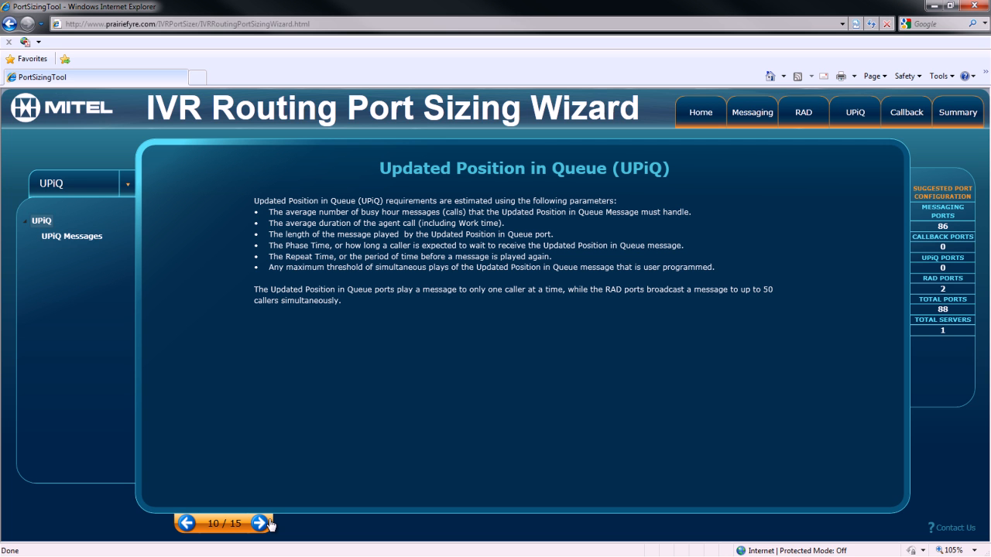
Step: Reach the empty UPiQ Messages table, step 11 of 15, suggesting 0 UPiQ ports
left_click(260, 523)
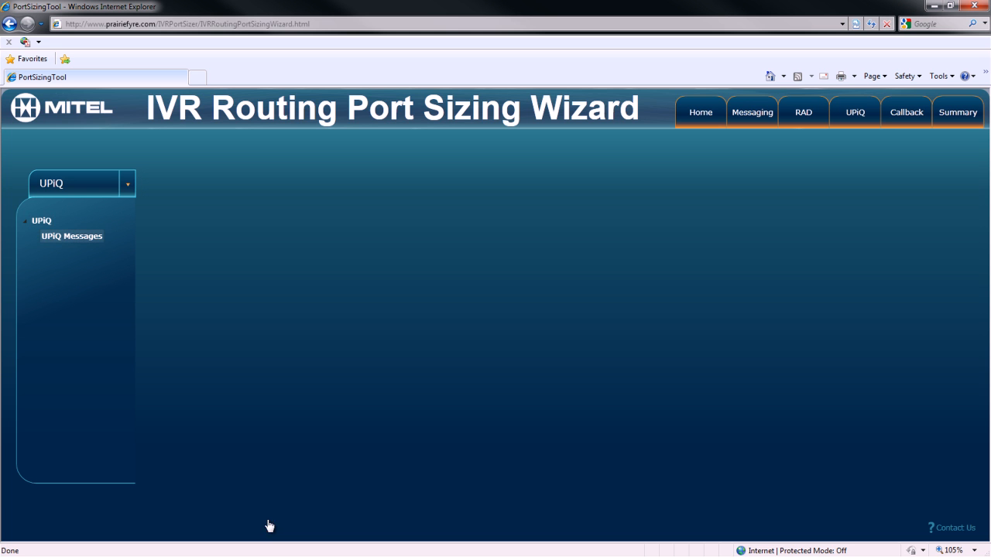
left_click(71, 235)
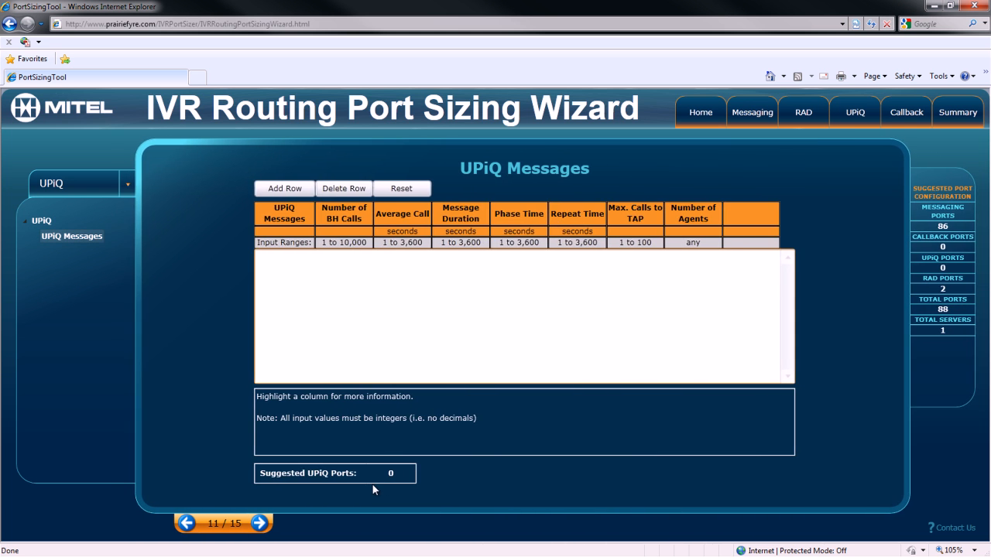
mouse_move(310, 220)
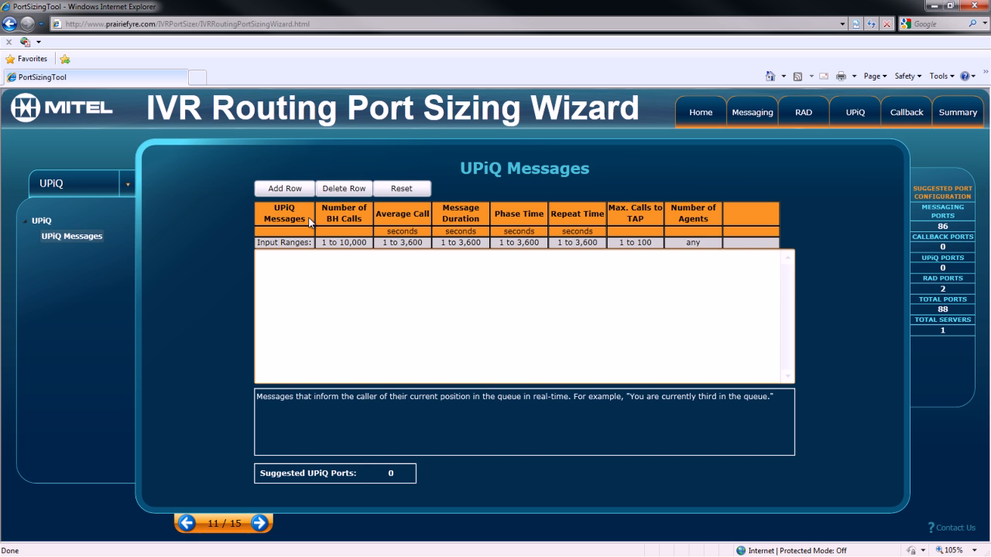
mouse_move(397, 225)
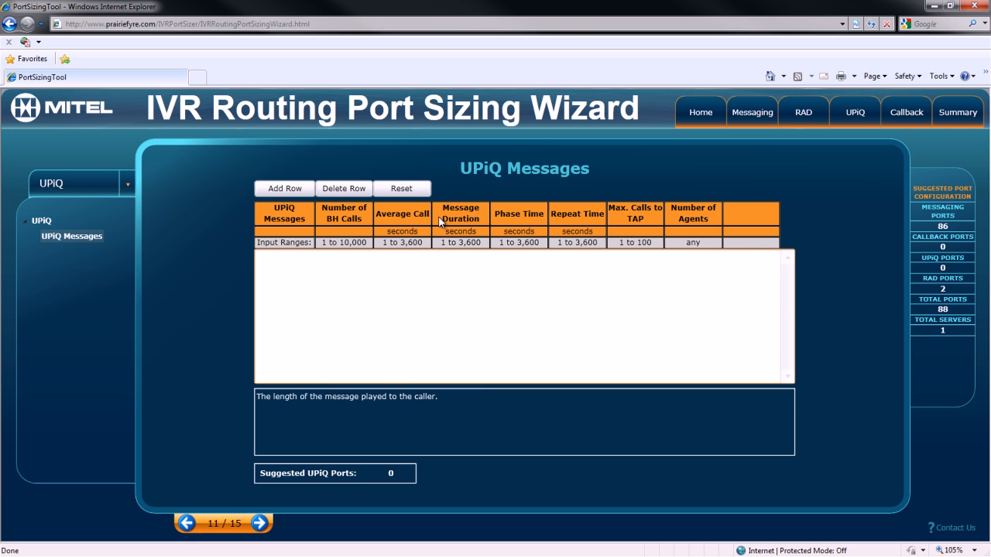
mouse_move(572, 233)
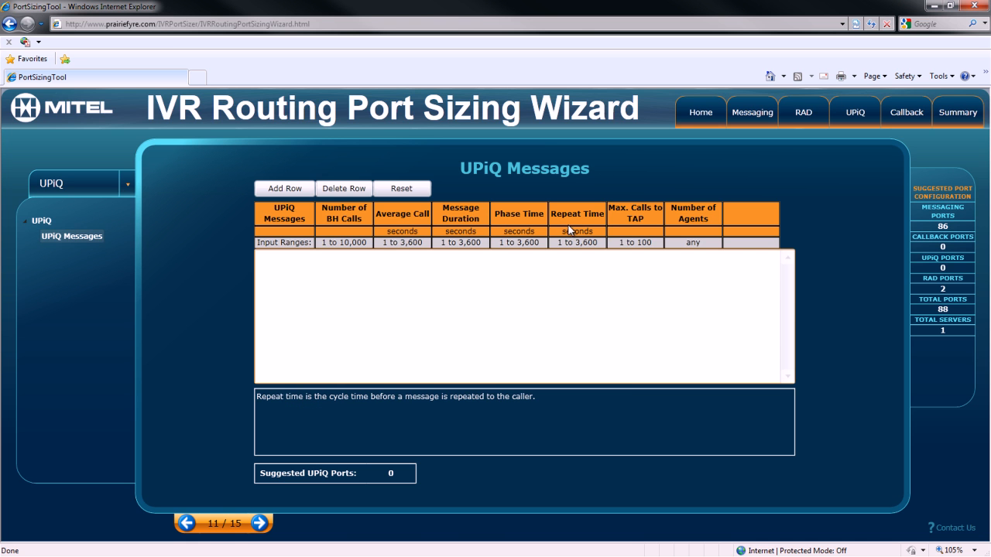
mouse_move(622, 223)
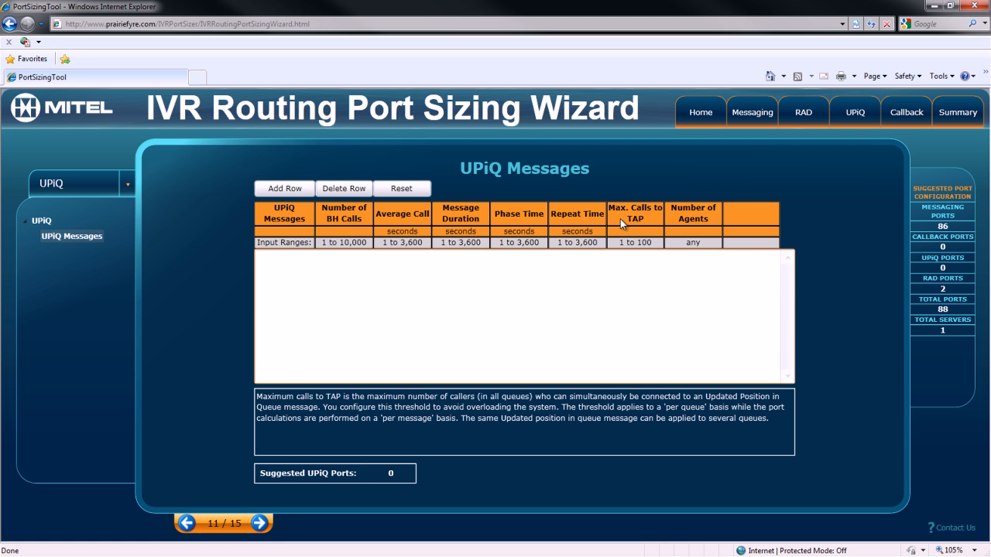
mouse_move(651, 226)
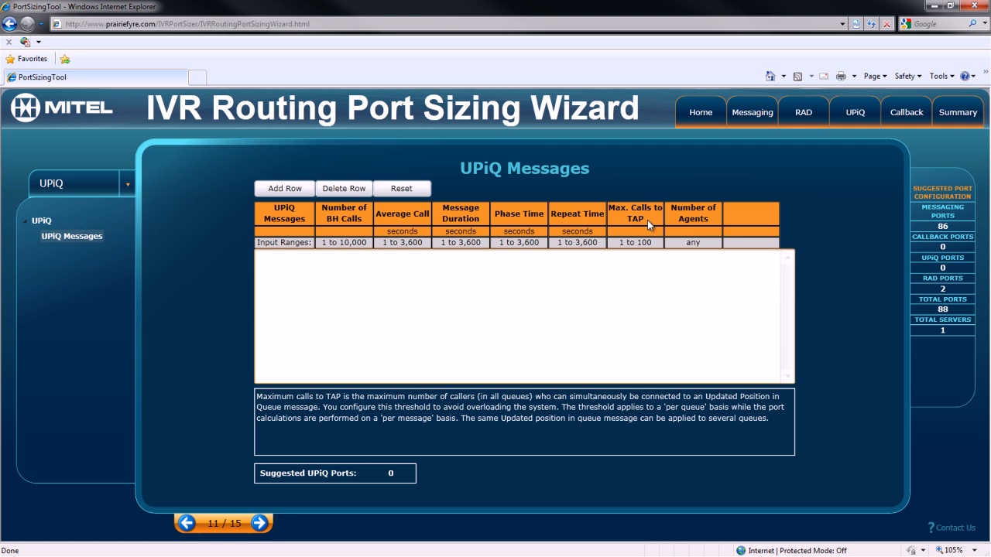
mouse_move(694, 218)
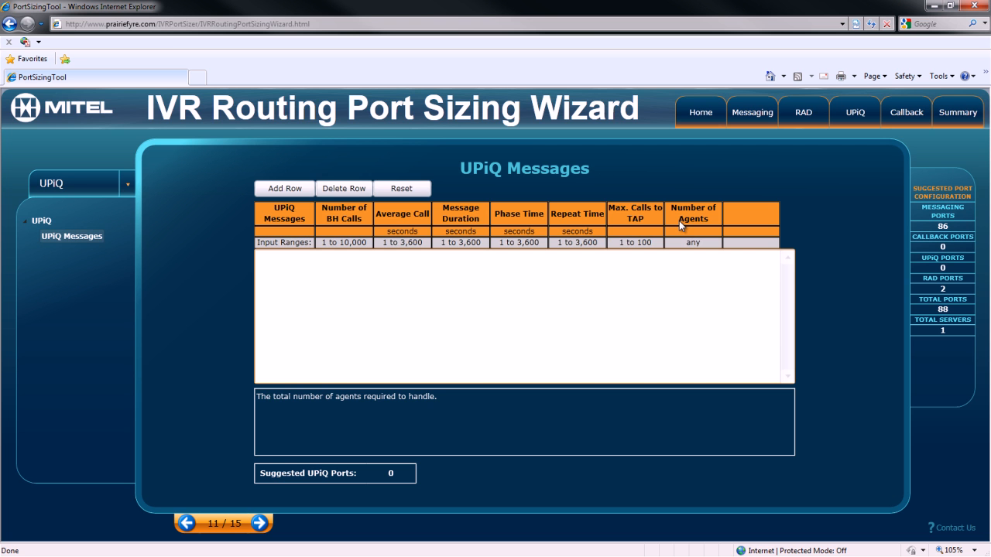
Step: Add UPiQ Message 1 with Max Calls to TAP 20 and continue to Callback
left_click(285, 189)
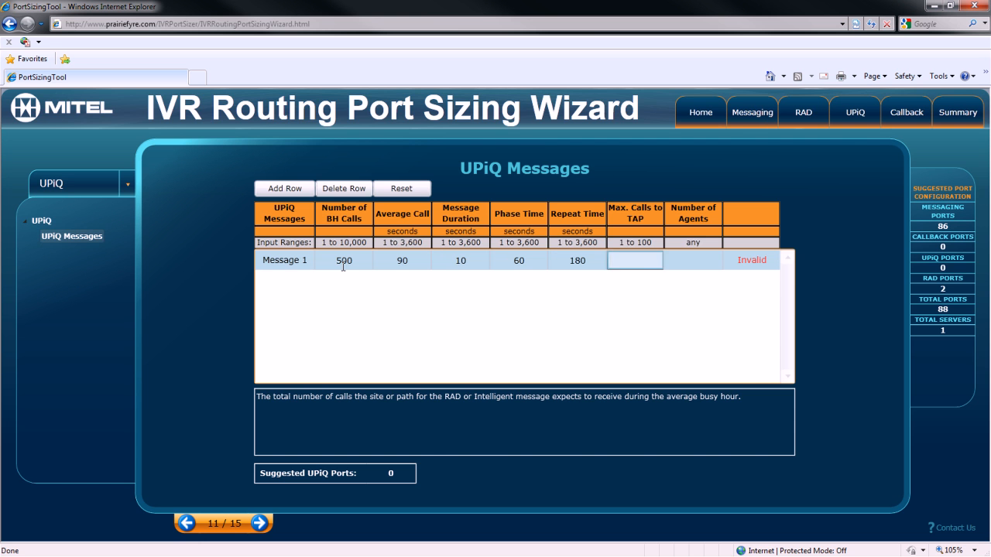
type("20")
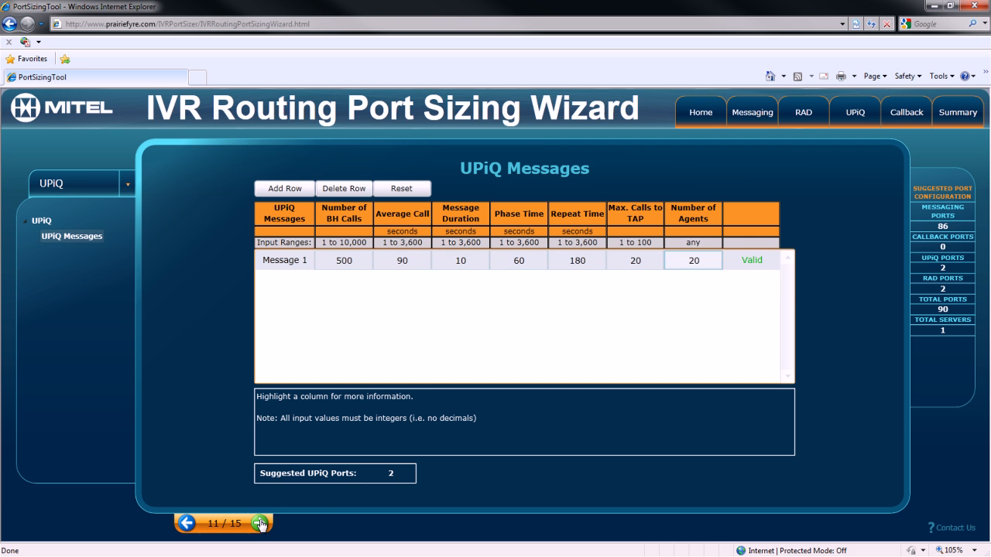
left_click(266, 524)
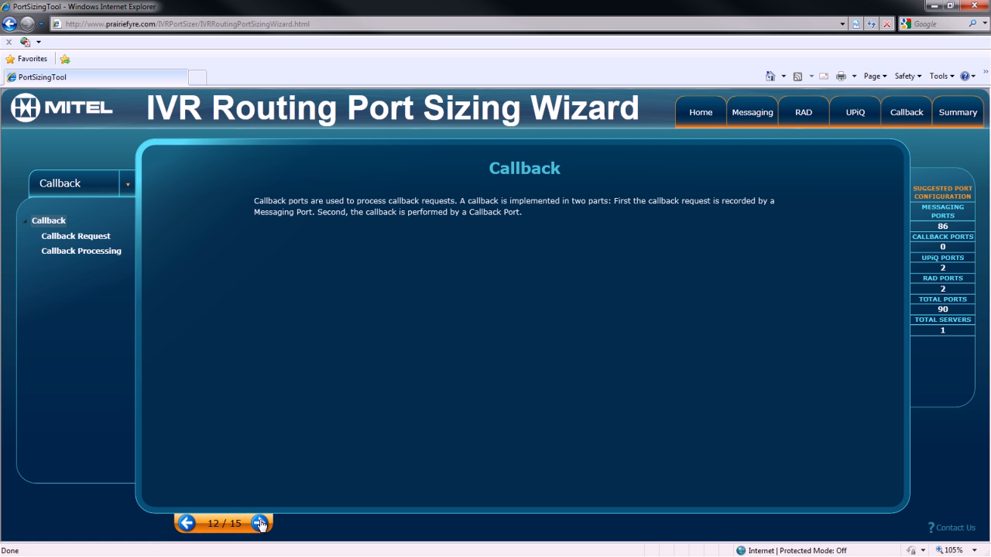
Step: Set Callback Request to 90 seconds and 500 busy hour calls, then continue to Callback Processing
left_click(260, 523)
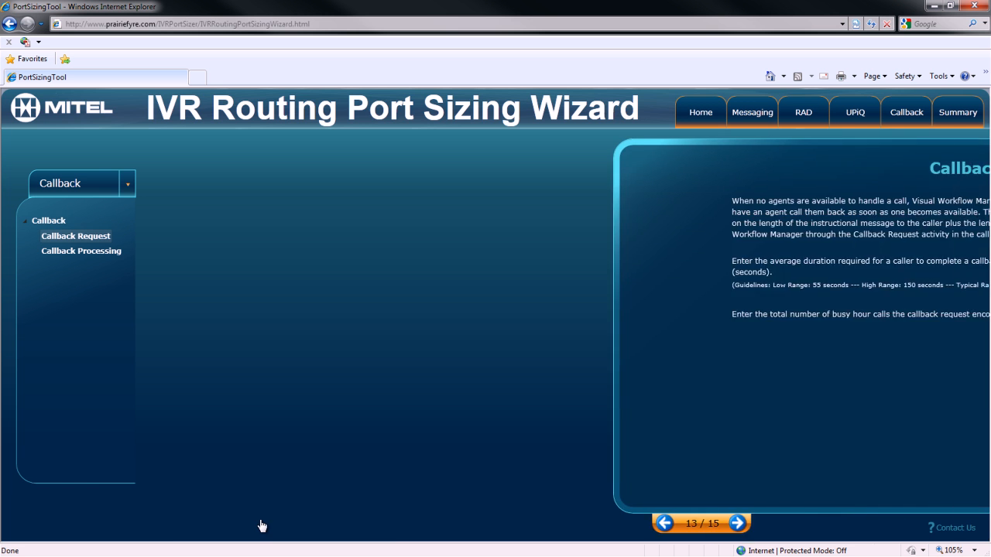
left_click(75, 235)
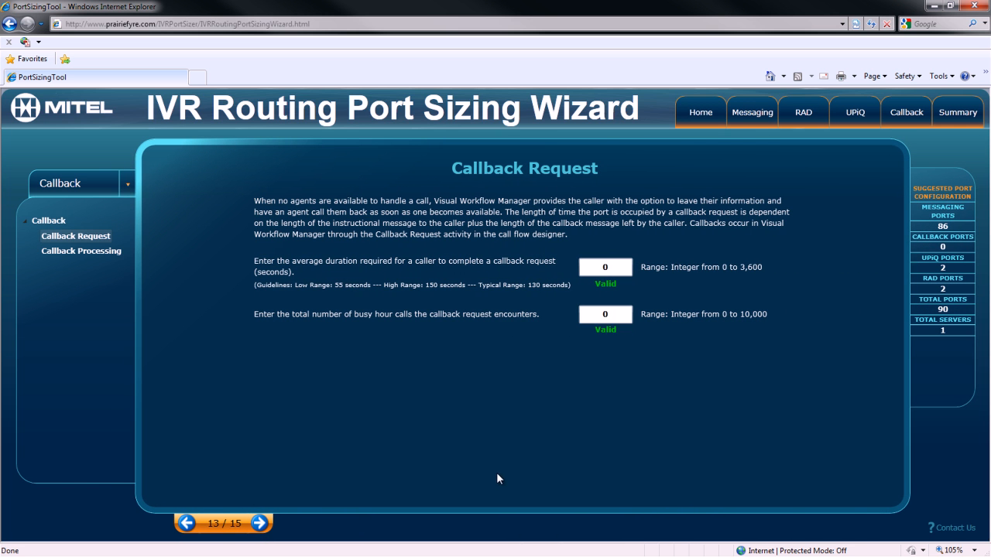
left_click(605, 266)
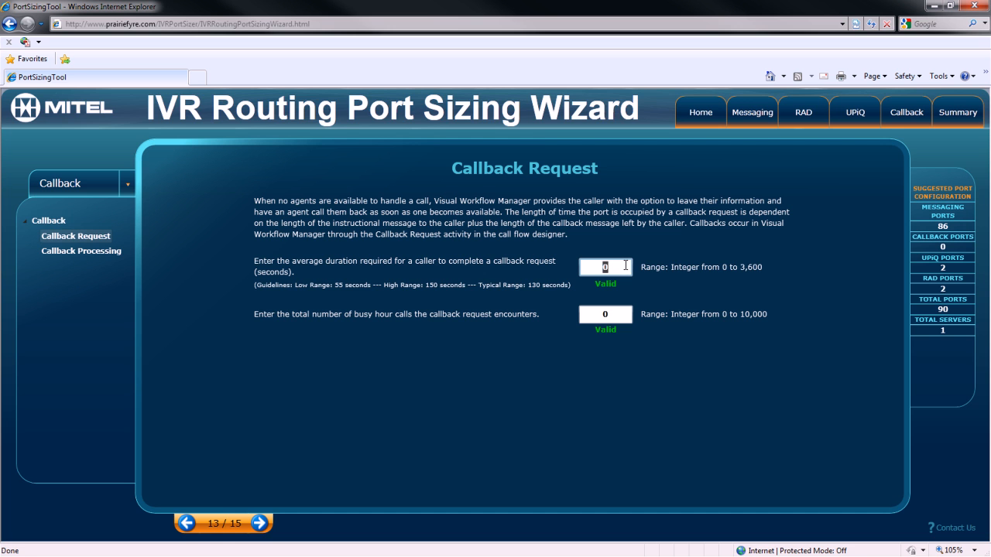
type("90")
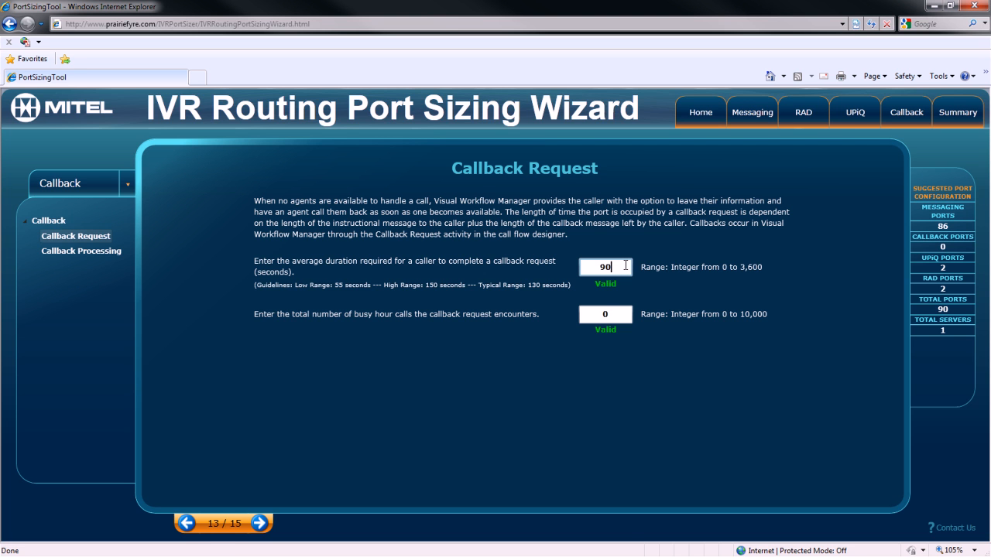
left_click(606, 315)
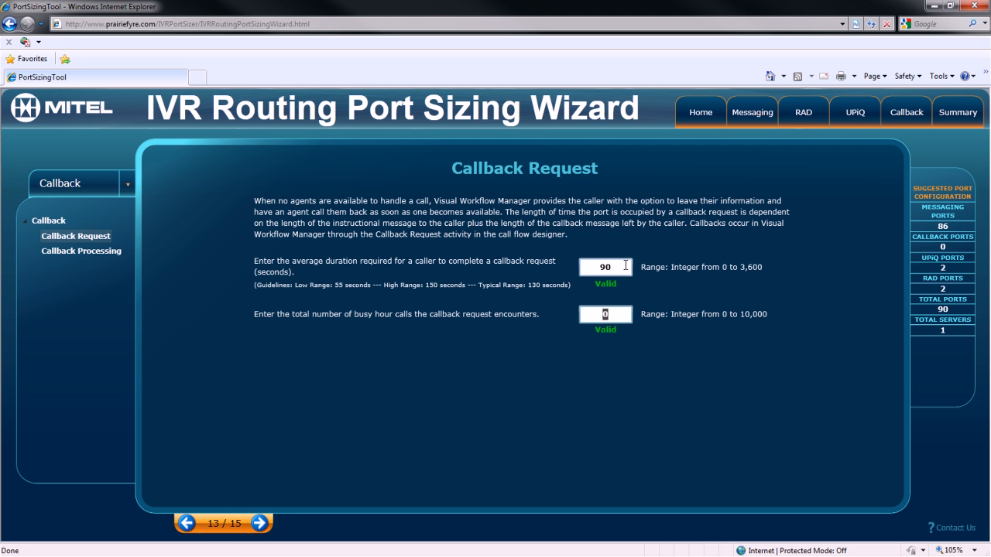
type("500")
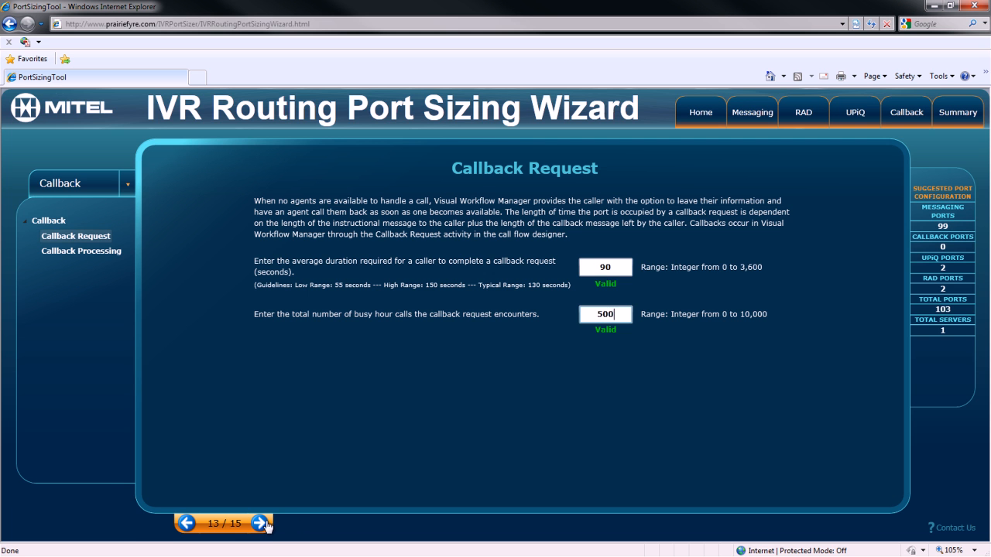
left_click(261, 523)
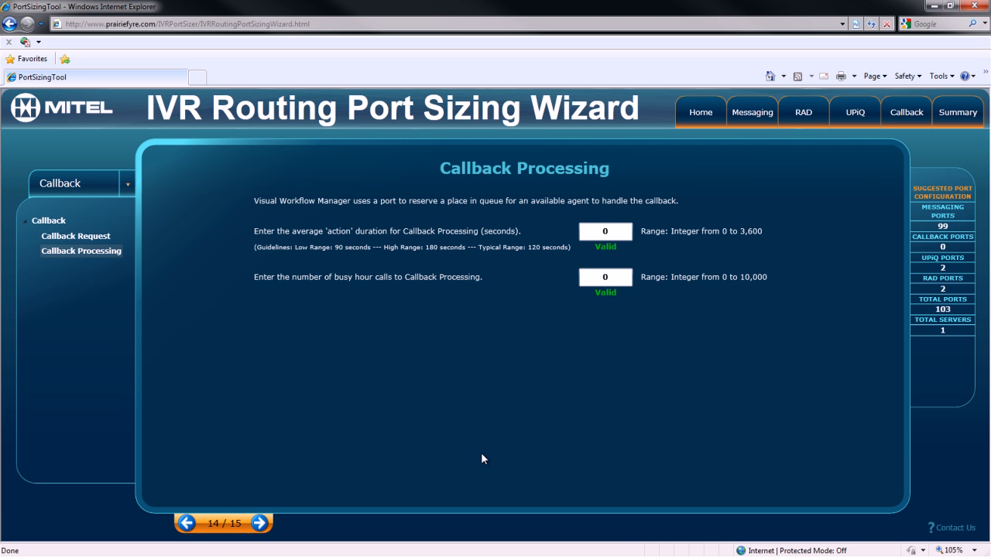
mouse_move(484, 455)
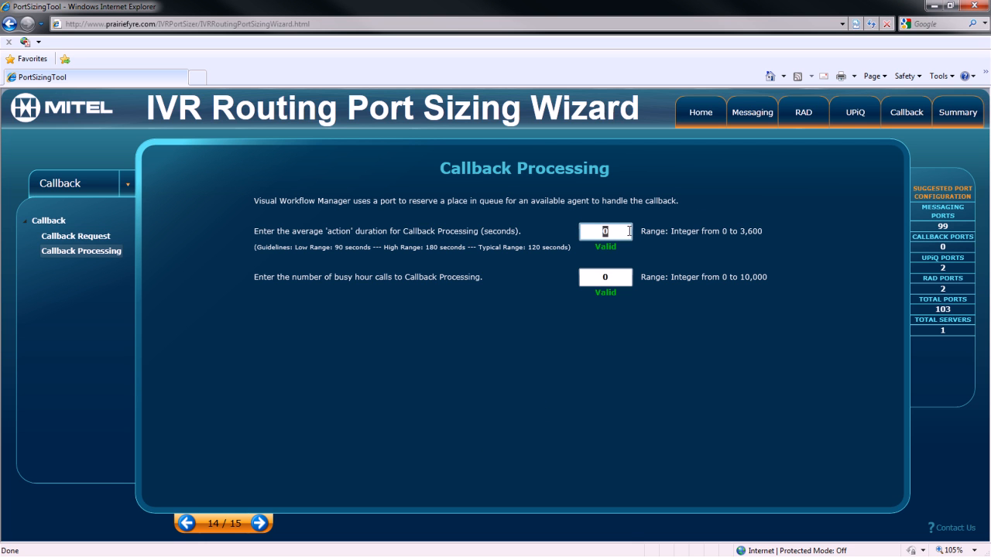
Step: Set Callback Processing to 140 seconds and 500 busy hour calls, then reach the Summary page
type("140")
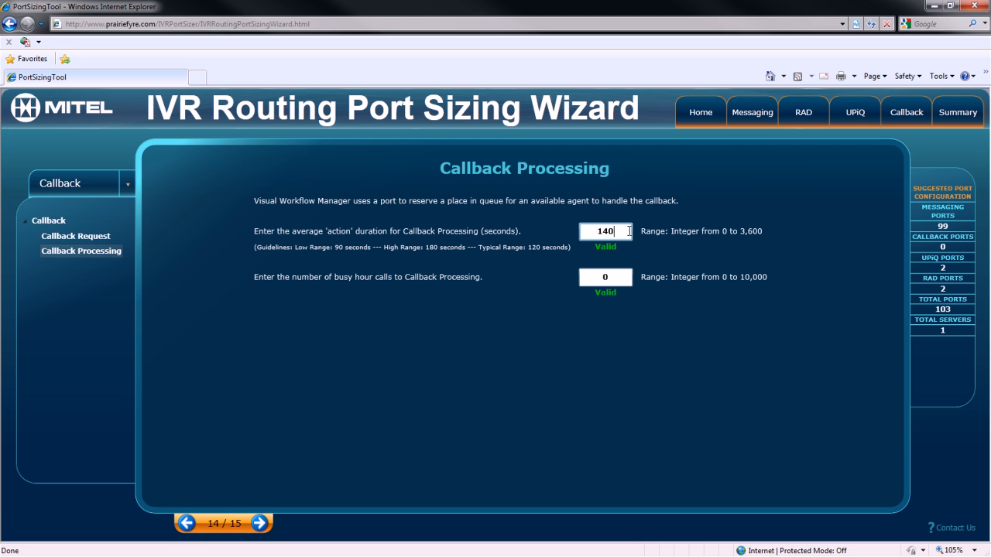
type("500")
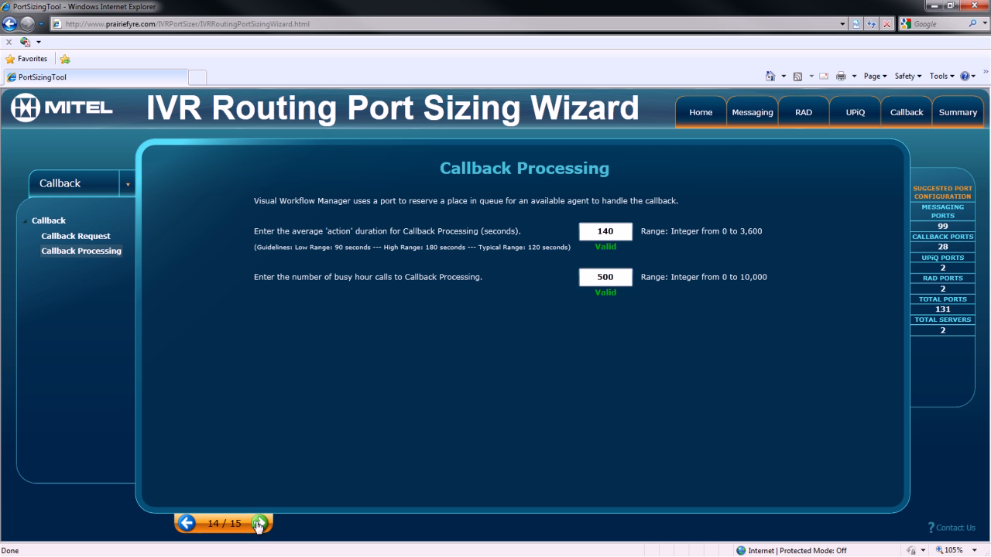
left_click(260, 523)
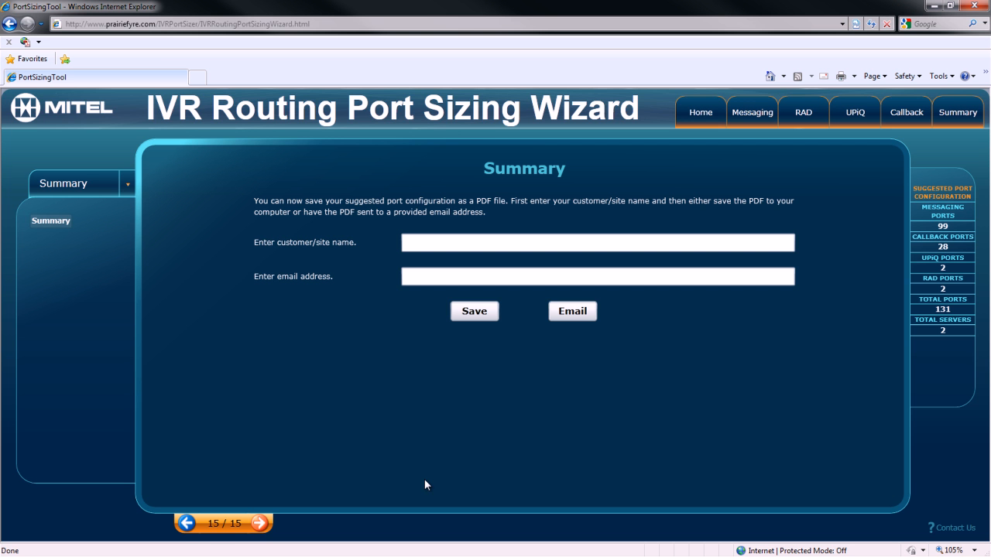
Step: Begin entering the customer/site name 'Company XYZ' on the Summary page
type("Com")
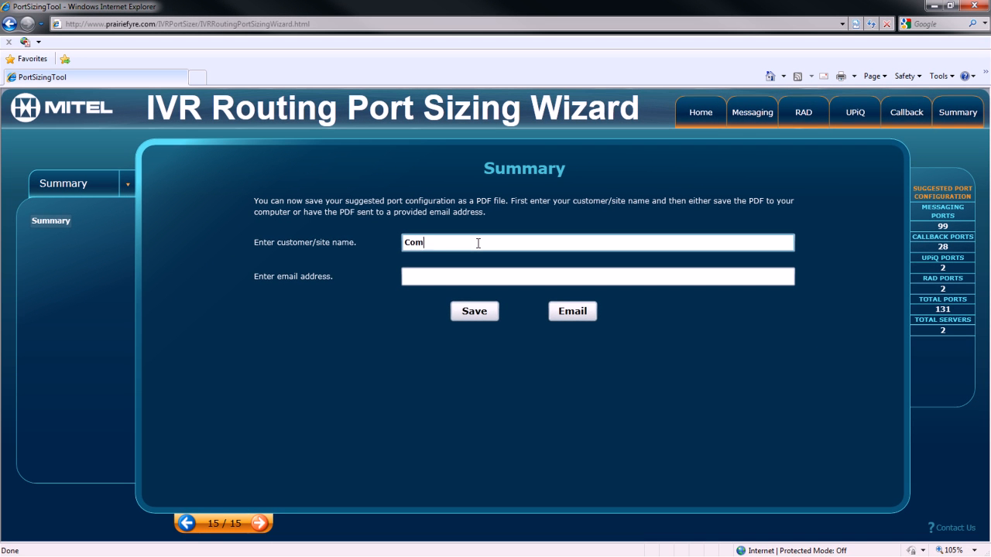
Step: Complete the name and email (joe), then save the port requirements report as a PDF to the Desktop
type("joe@companyxyz.com")
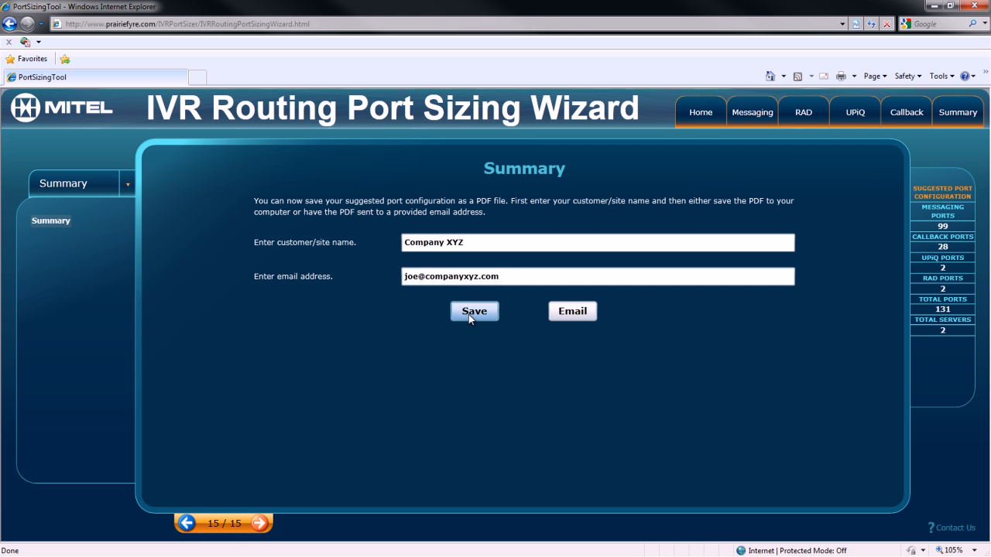
left_click(474, 310)
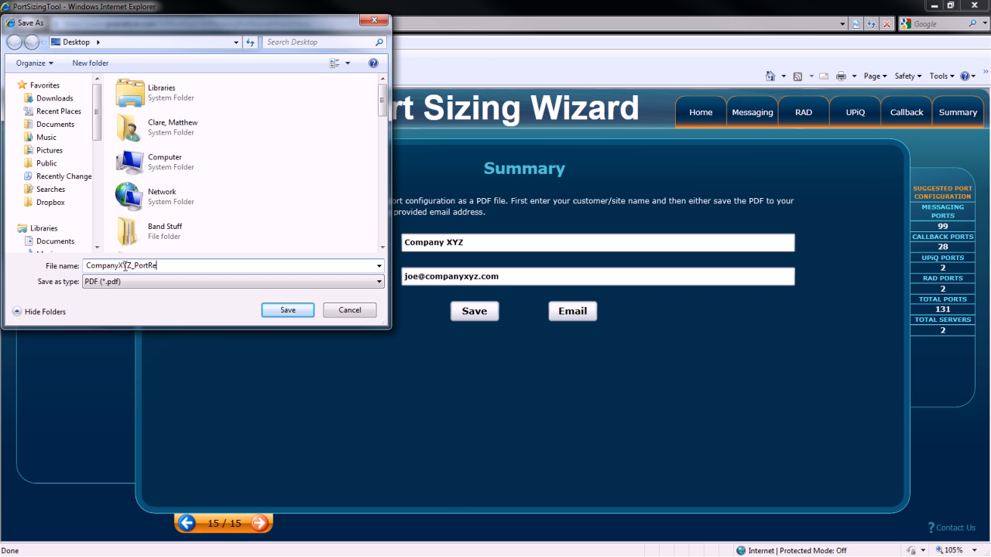
left_click(288, 310)
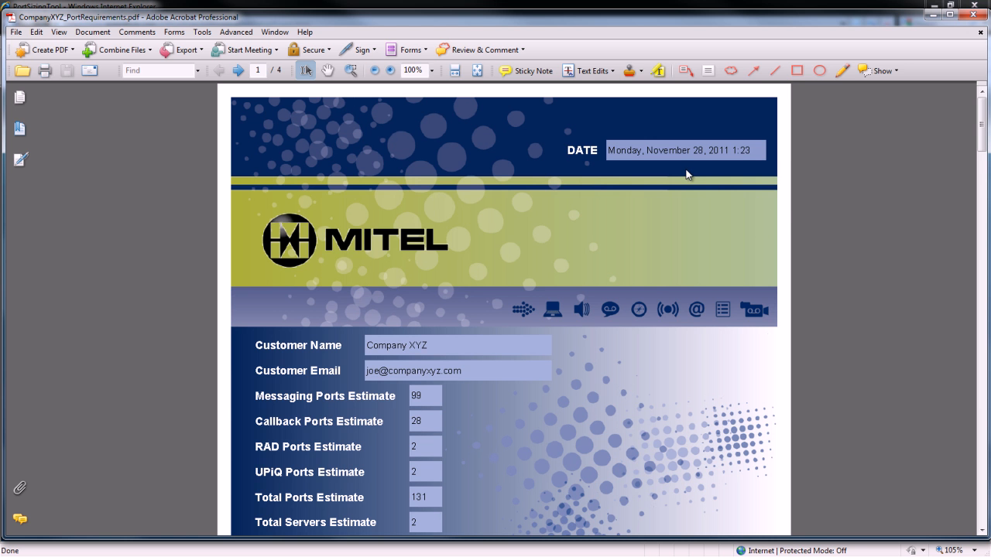
Step: Review the report's messaging and callback details, then move to page two with the RAD Port Details
scroll("down", 3)
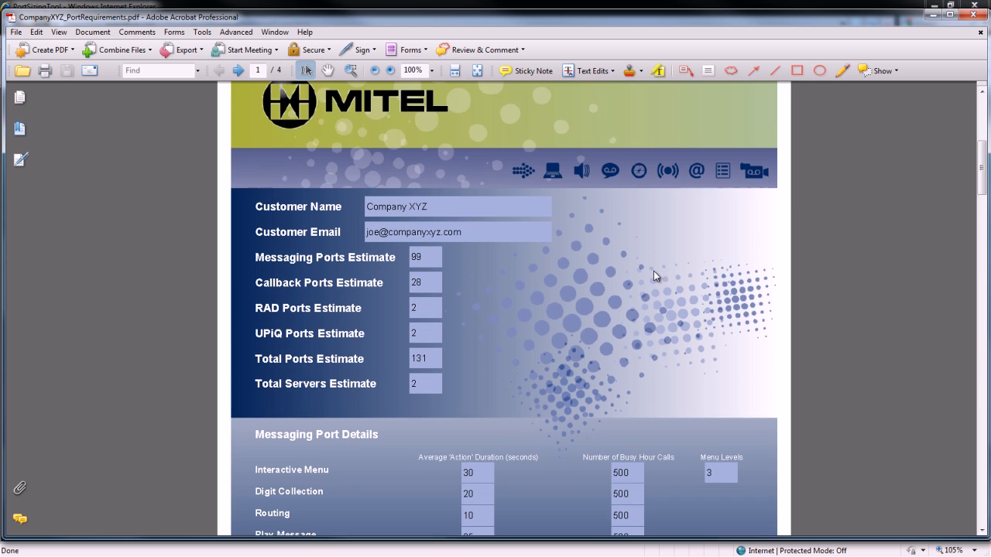
scroll("down", 3)
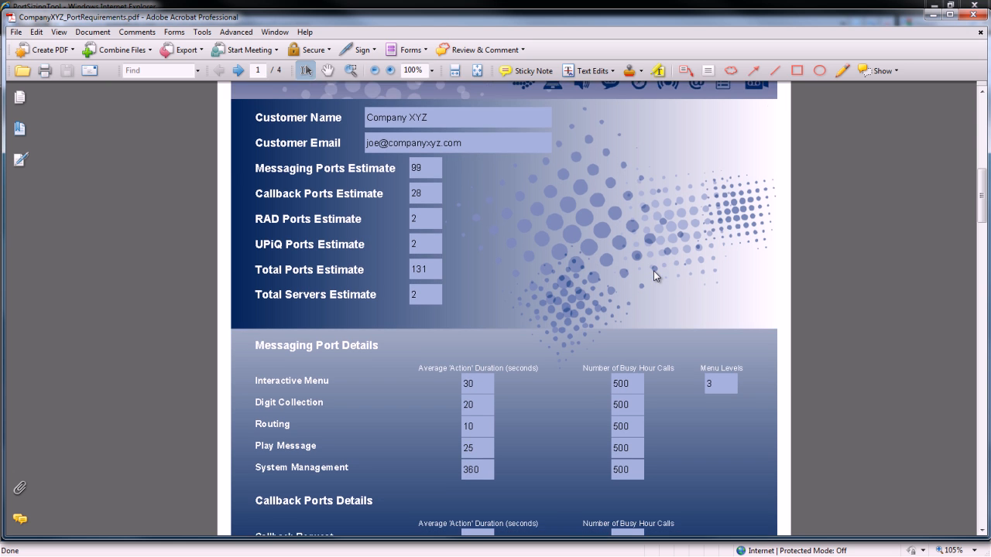
scroll("down", 3)
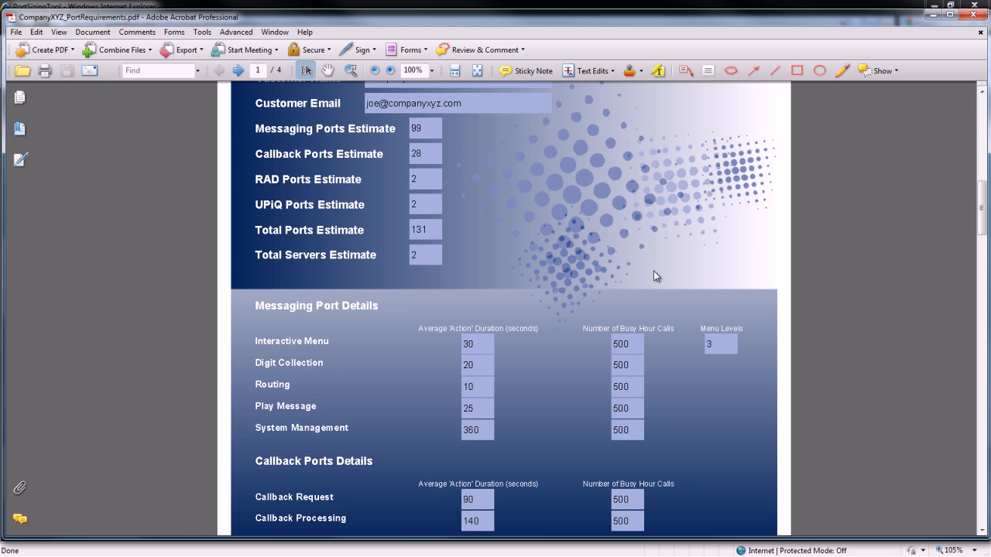
scroll("down", 3)
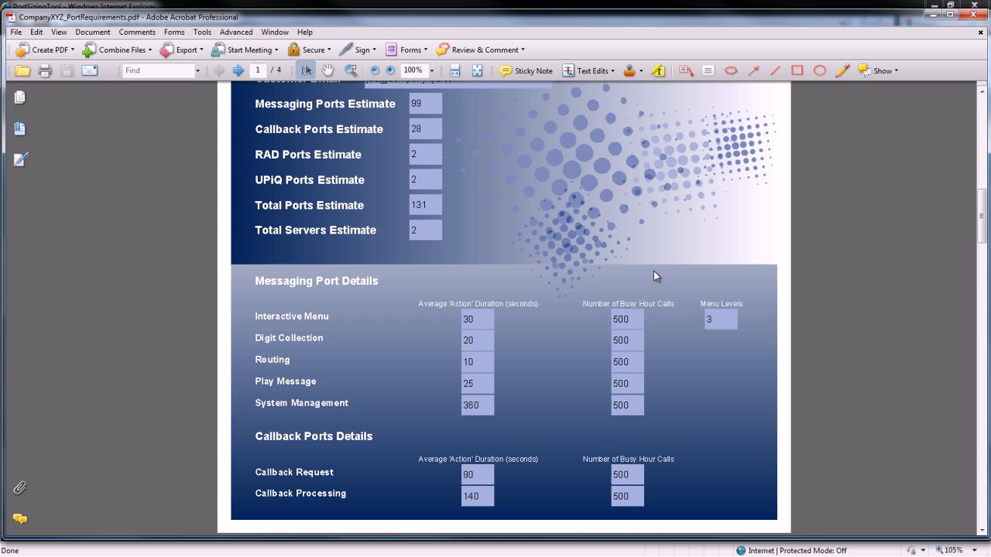
left_click(239, 71)
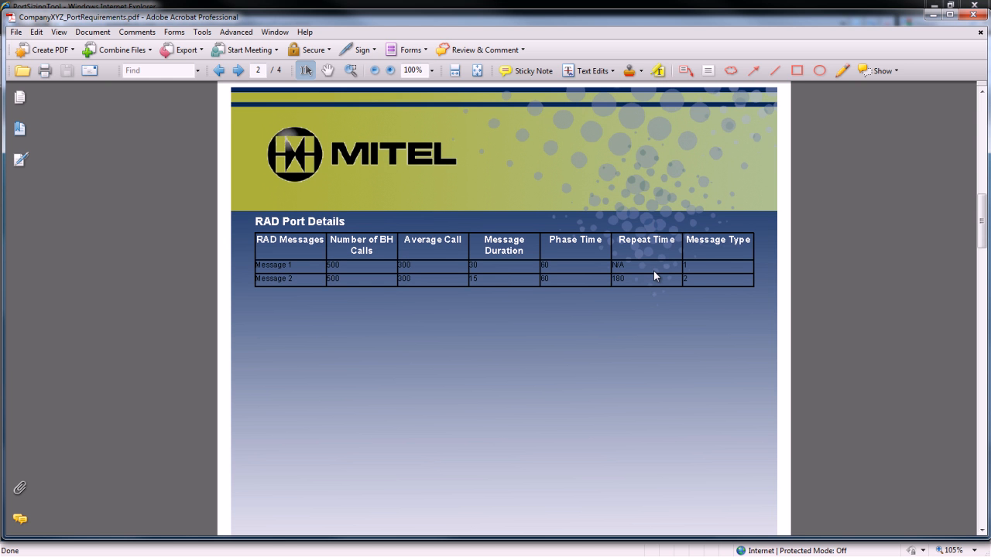